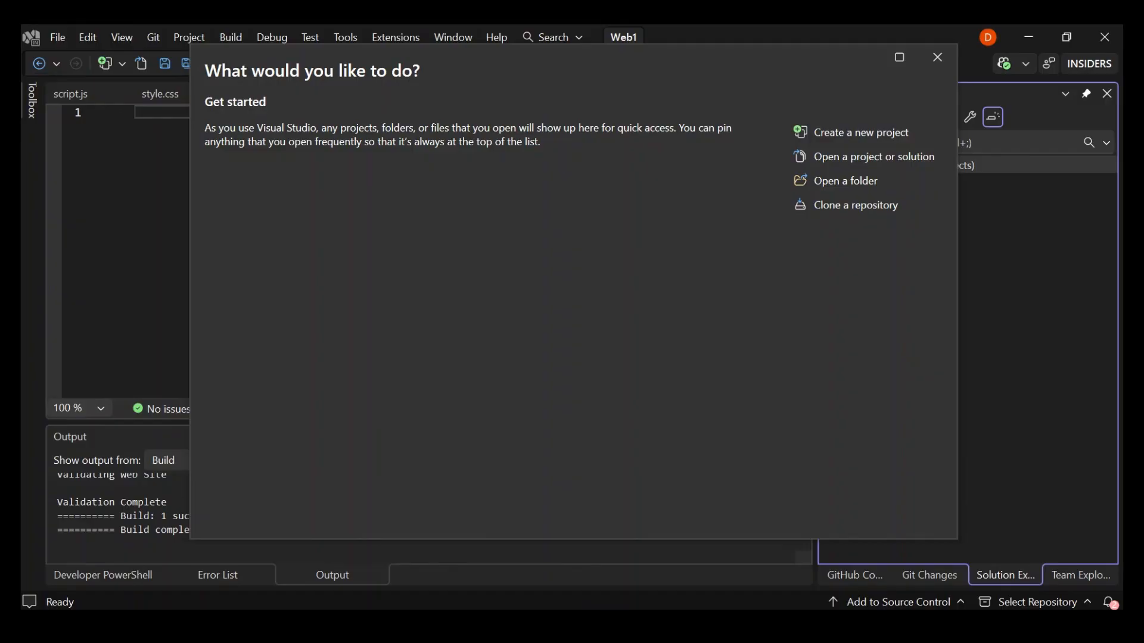
mouse_move(861, 132)
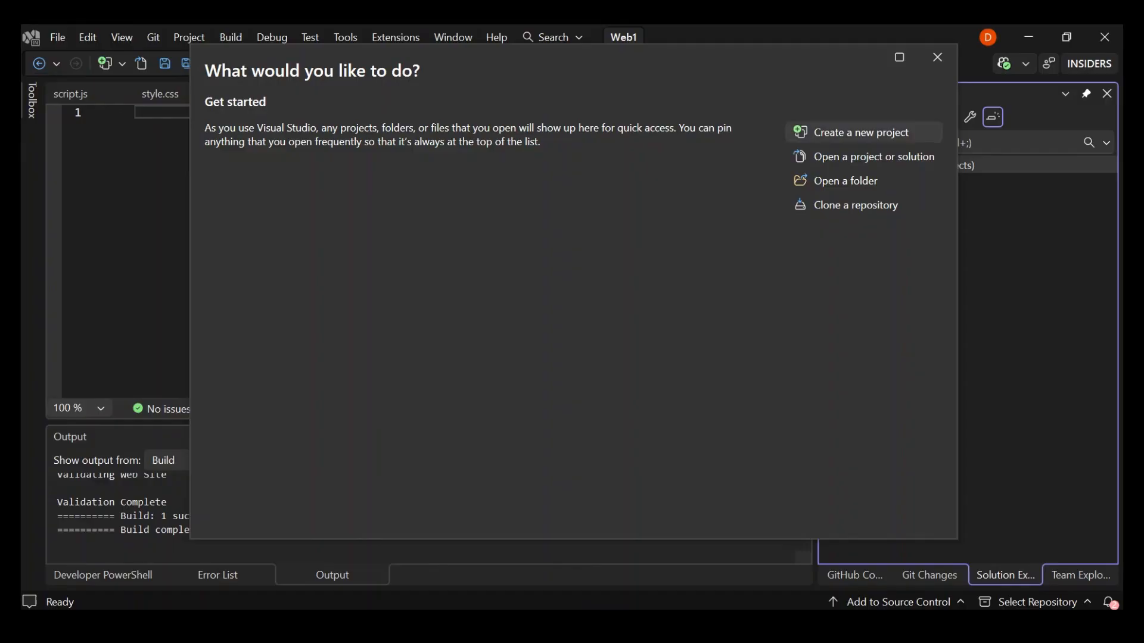
Choose 'Create a new project' from the Visual Studio start window
left_click(861, 132)
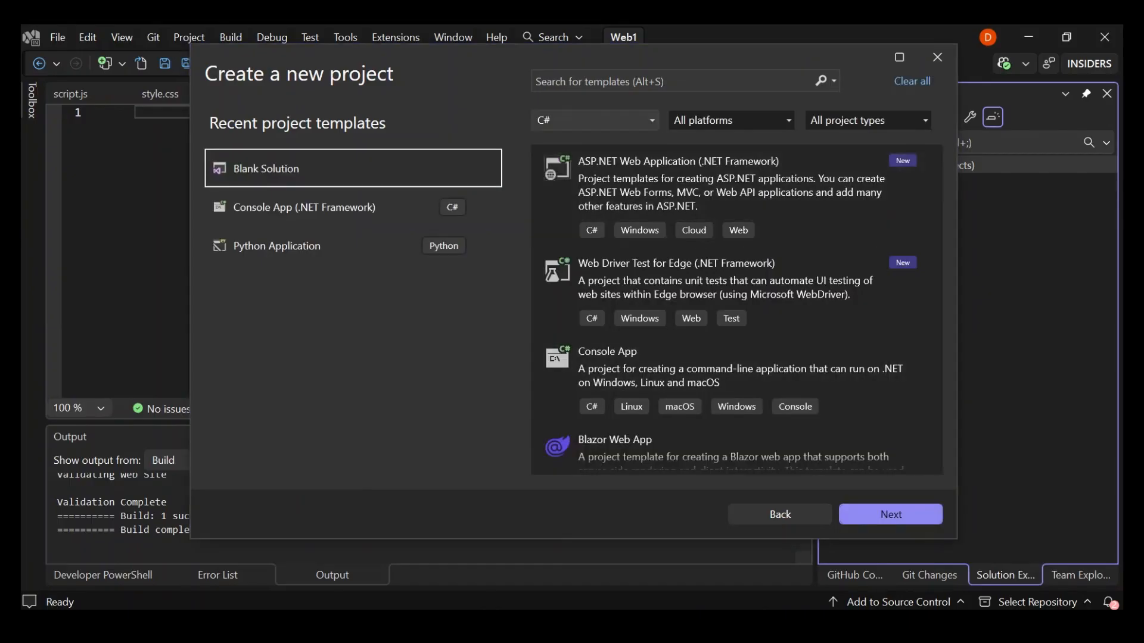
Filter to All languages, search 'sol', pick Blank Solution, then back out to Web1
left_click(592, 119)
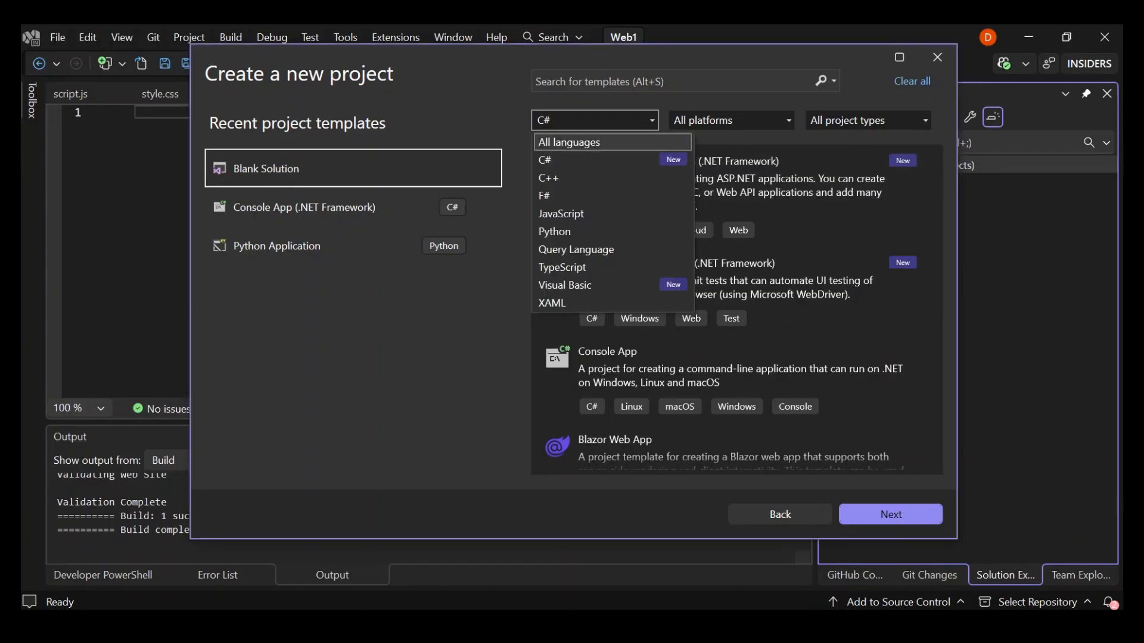
left_click(571, 142)
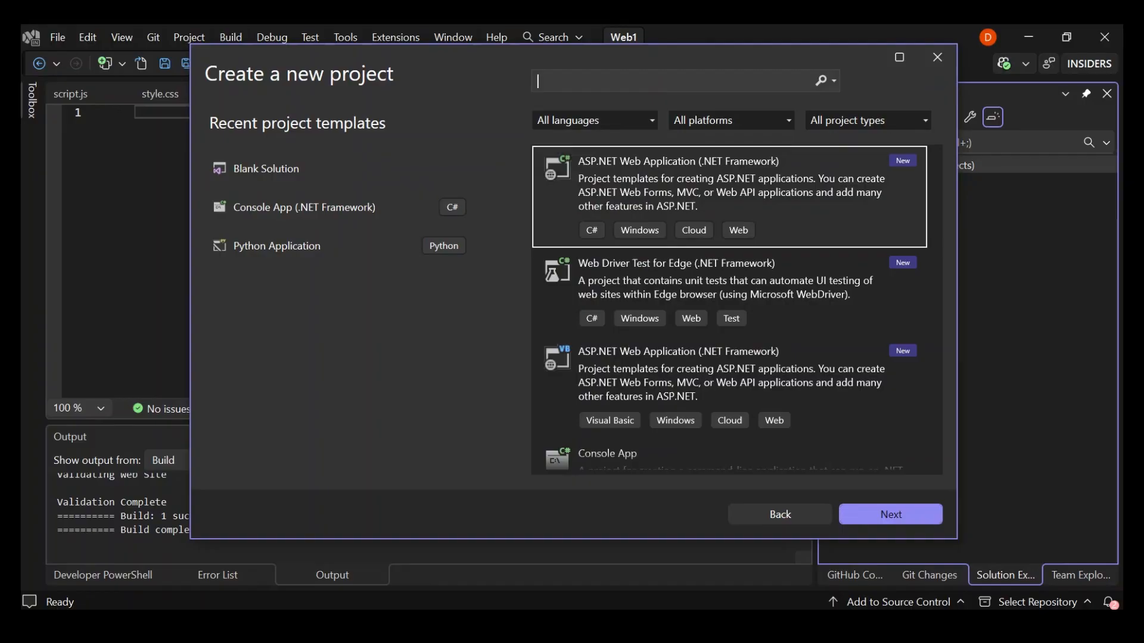
type("solu")
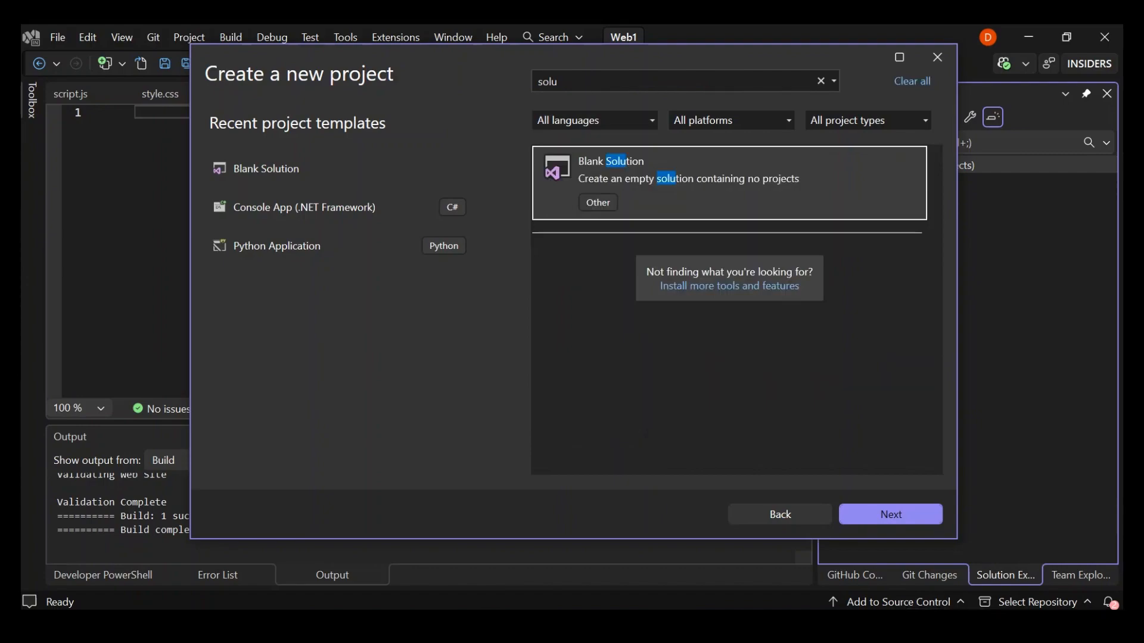
left_click(889, 514)
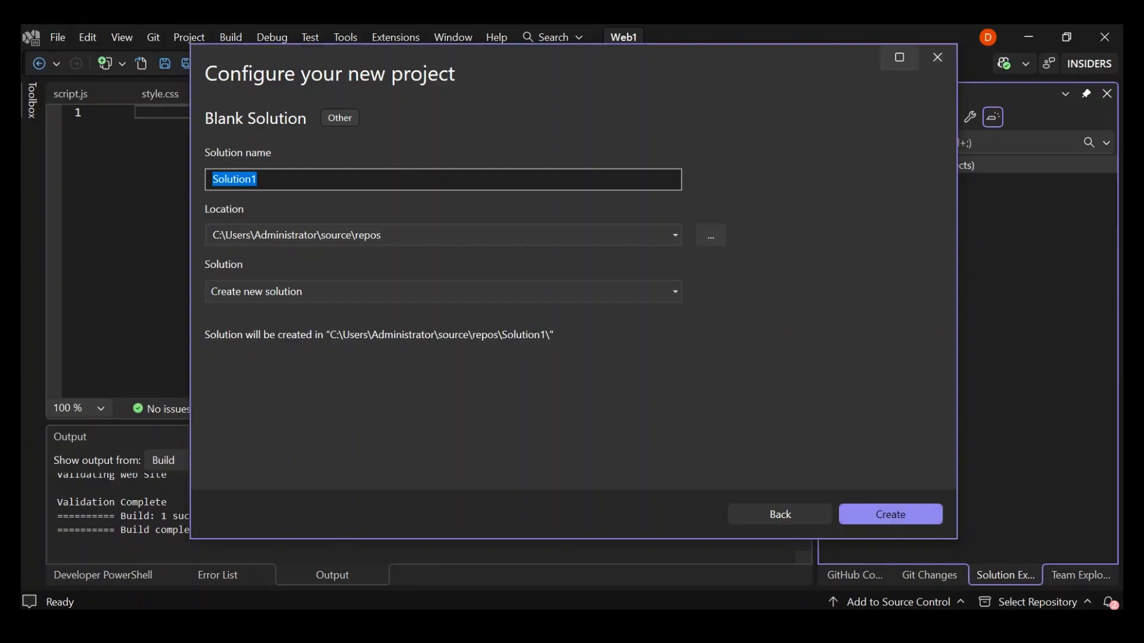
left_click(888, 513)
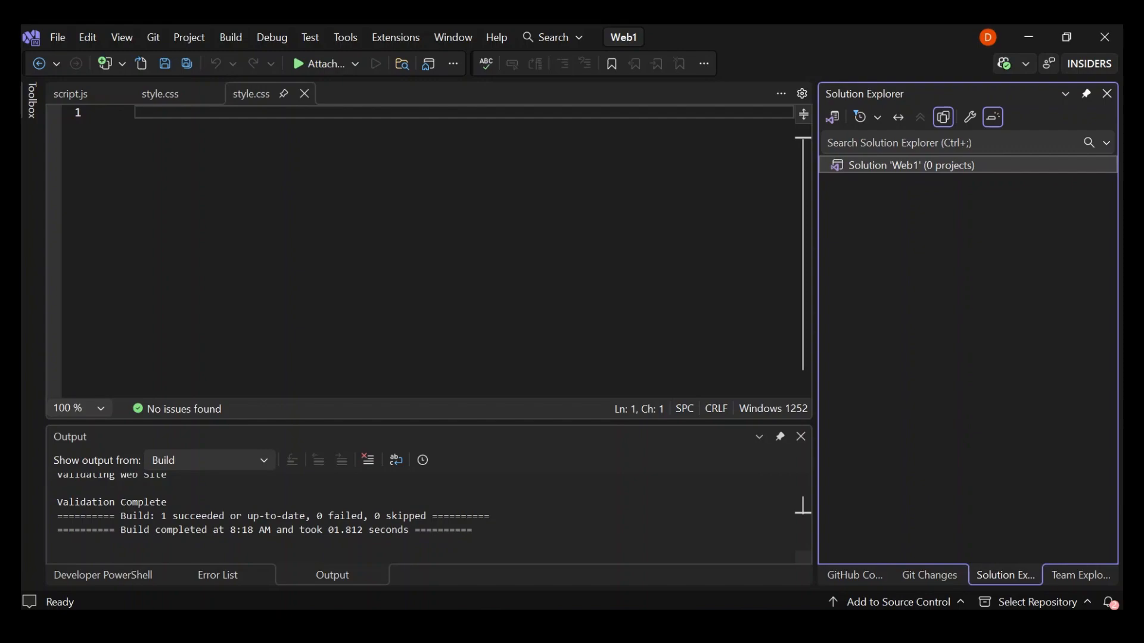
Add the website1 folder from Documents > My Web Sites to the Web1 solution
right_click(908, 165)
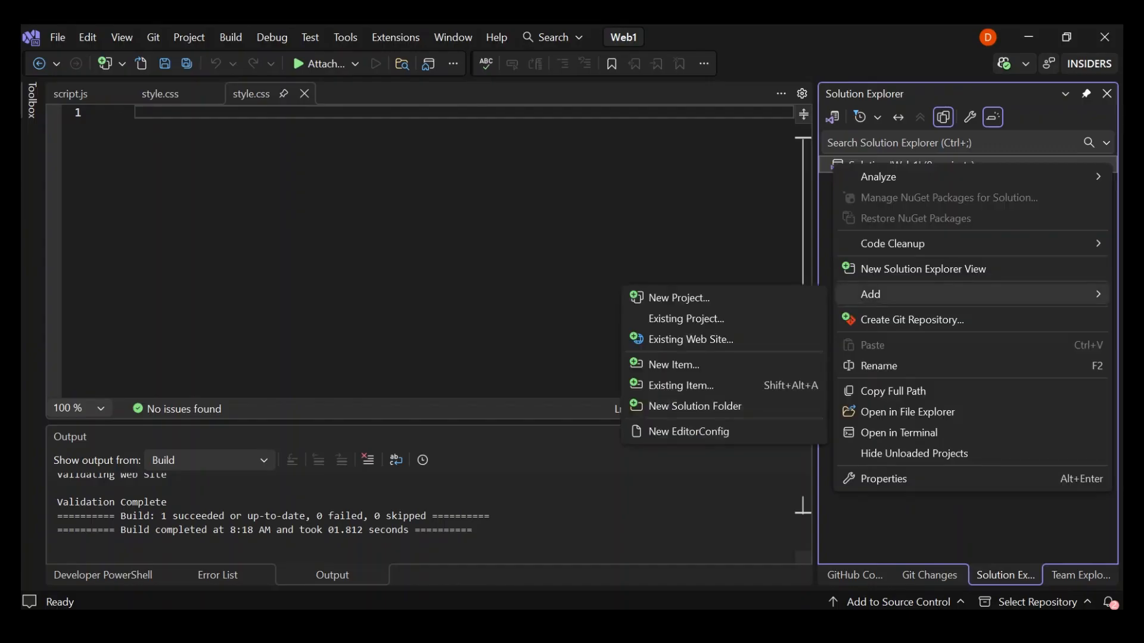
mouse_move(677, 298)
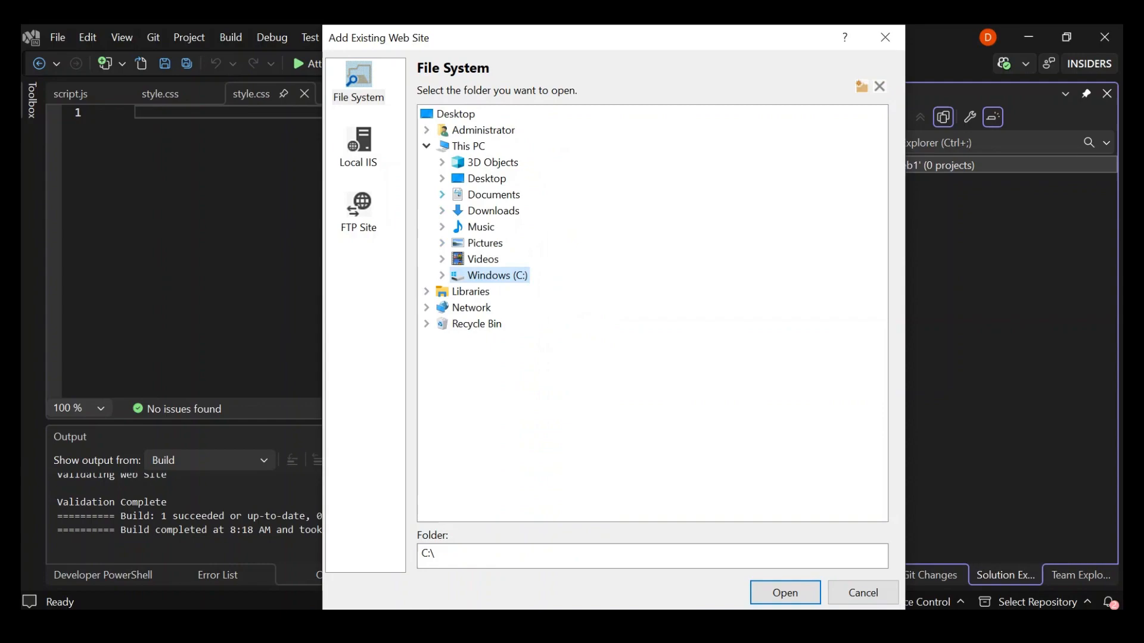
left_click(443, 195)
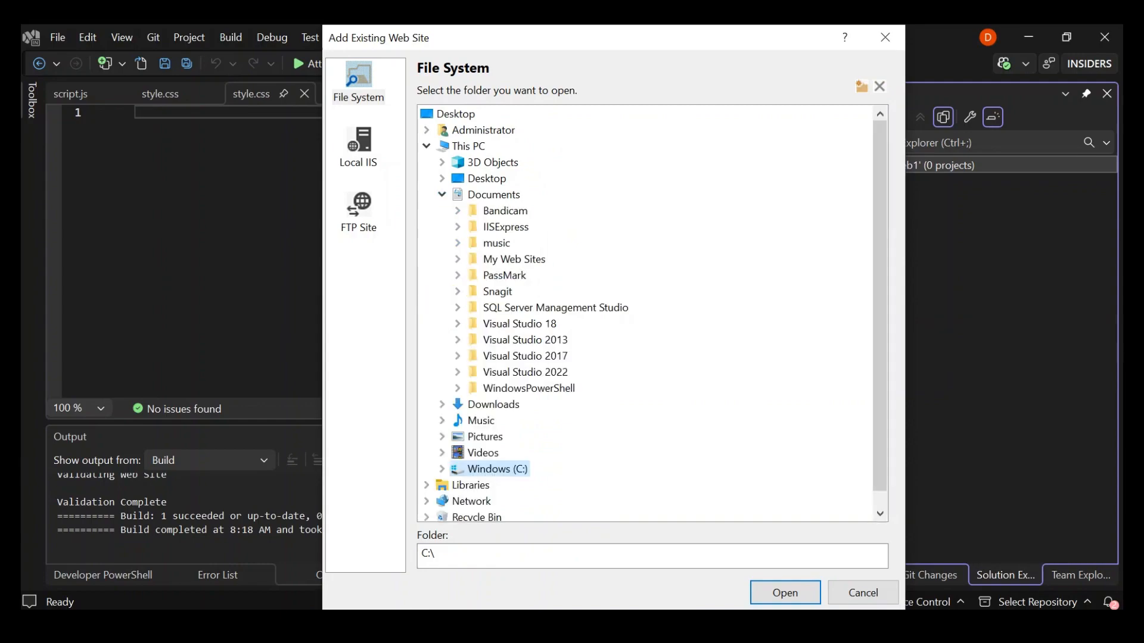
left_click(442, 260)
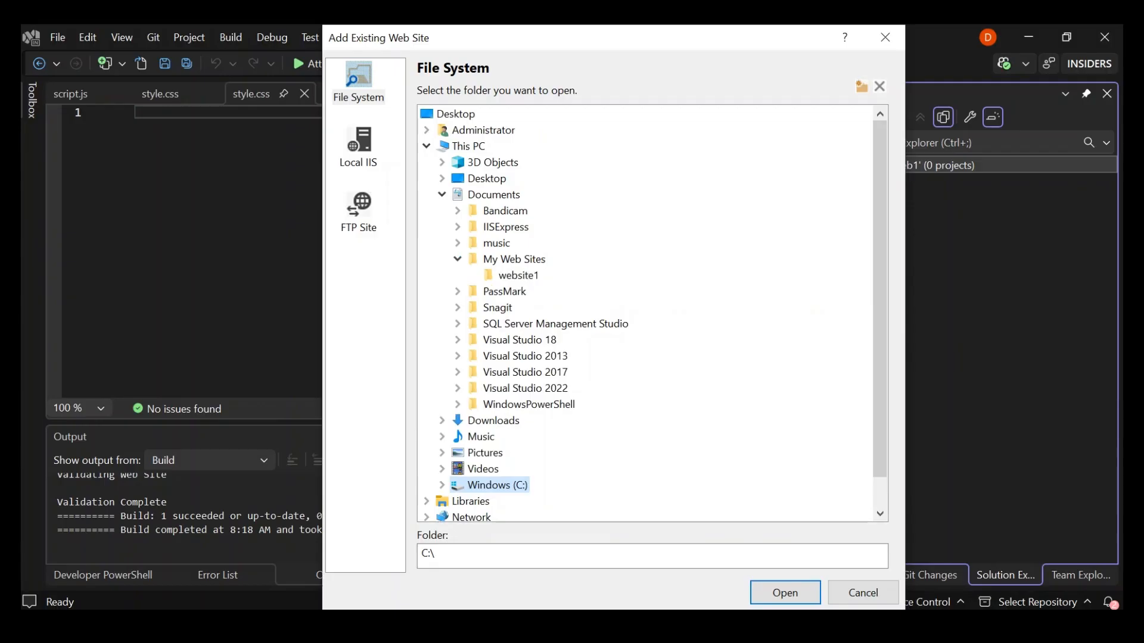
left_click(517, 276)
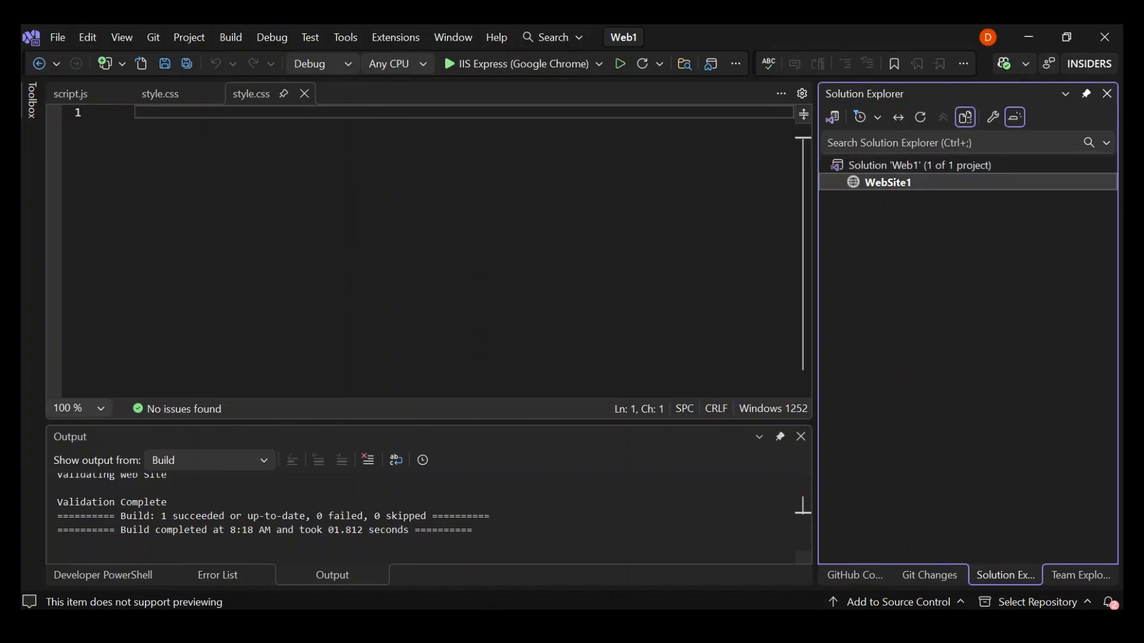
Create a new folder named 'js' in WebSite1
right_click(887, 182)
type("css")
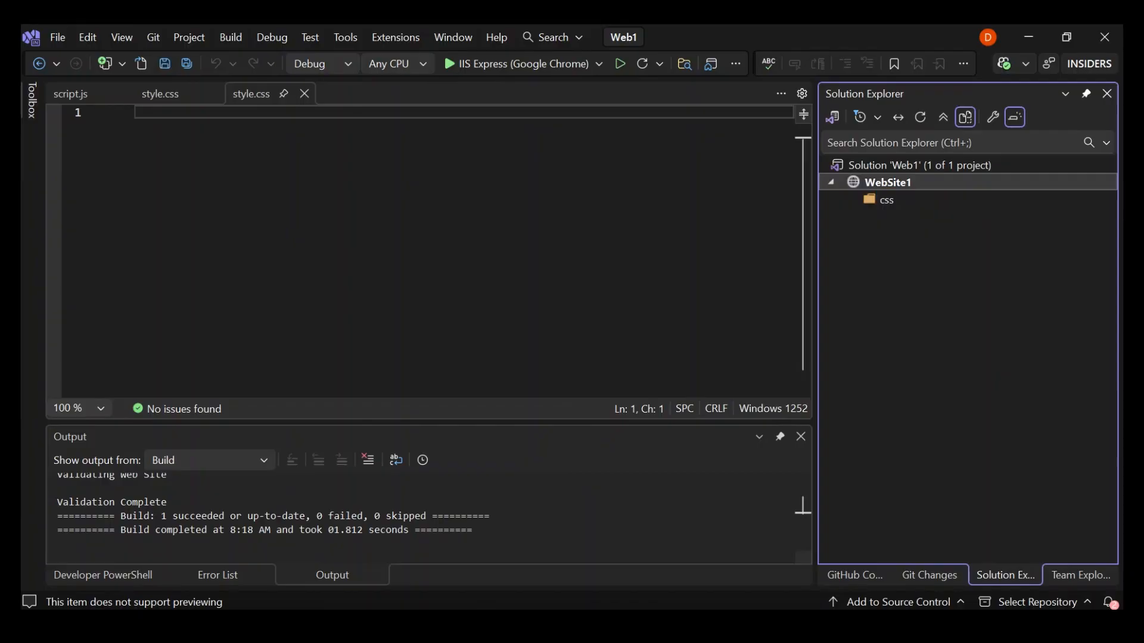
right_click(888, 182)
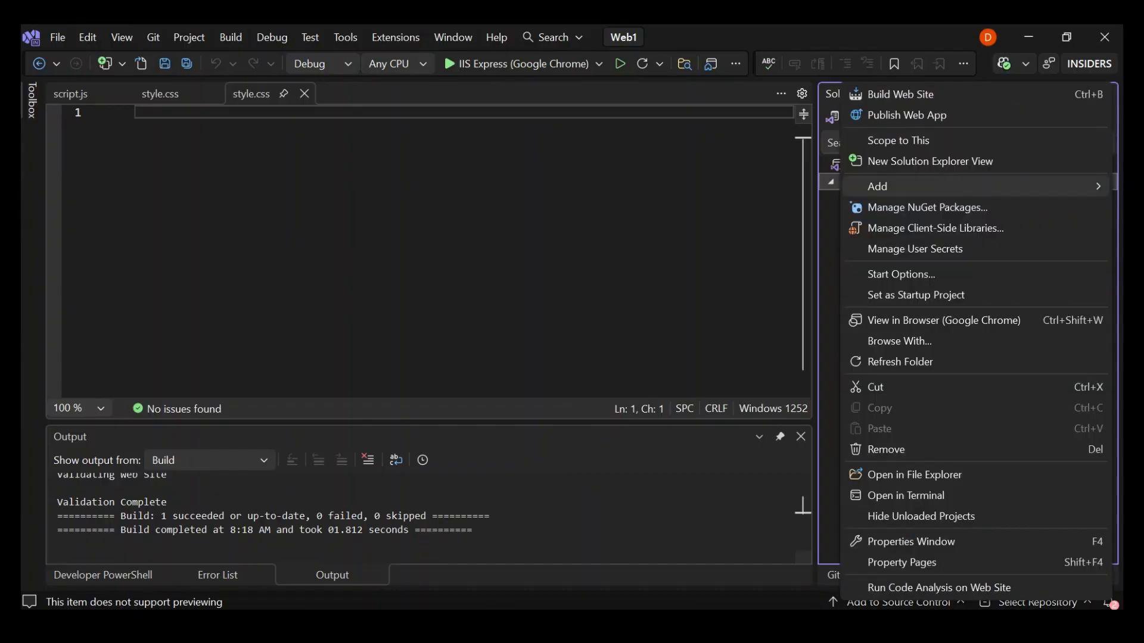
left_click(877, 186)
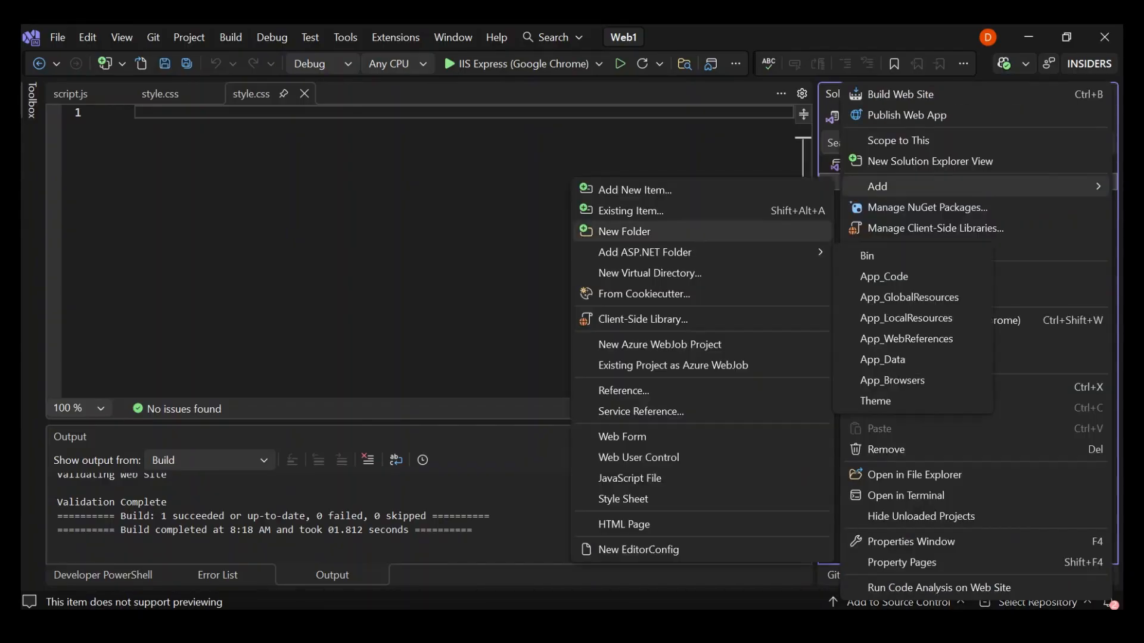
left_click(624, 231)
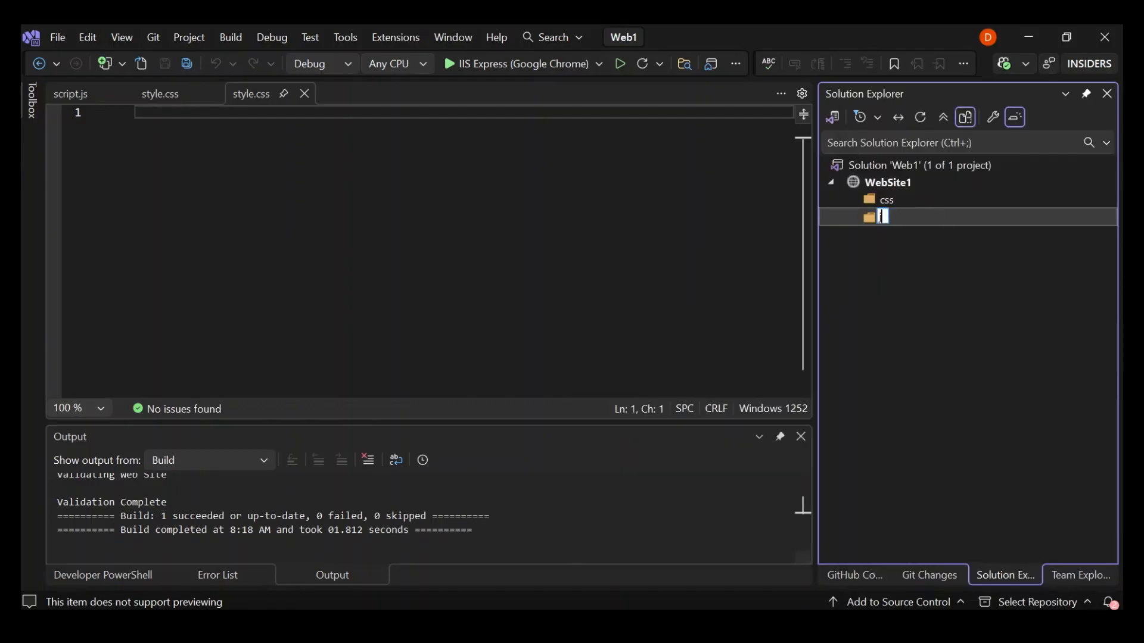
type("js")
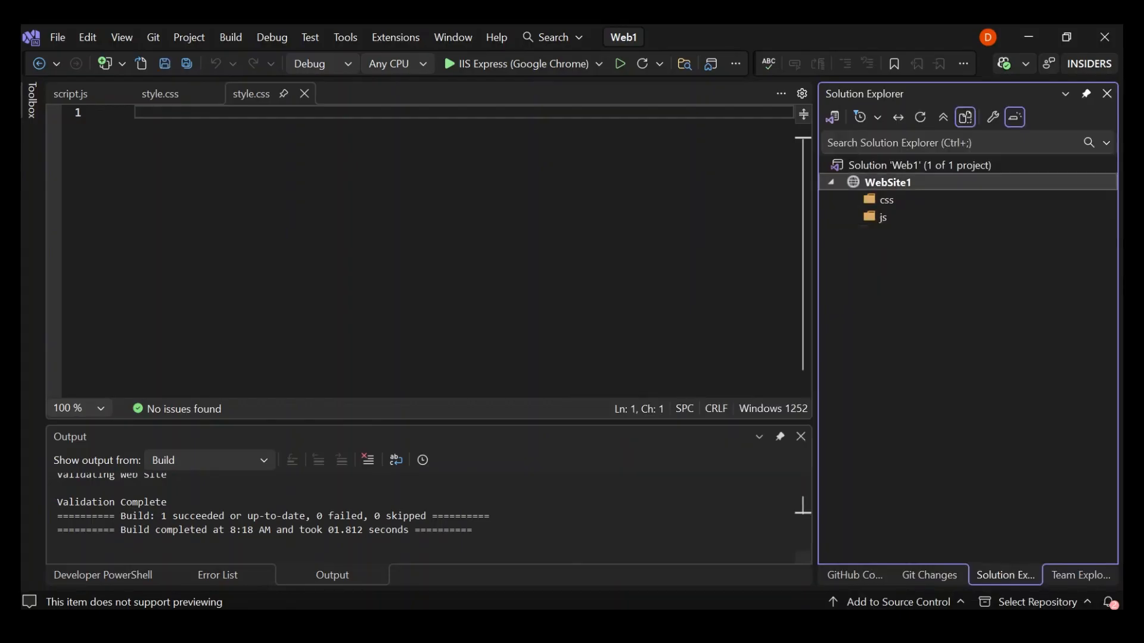
right_click(887, 182)
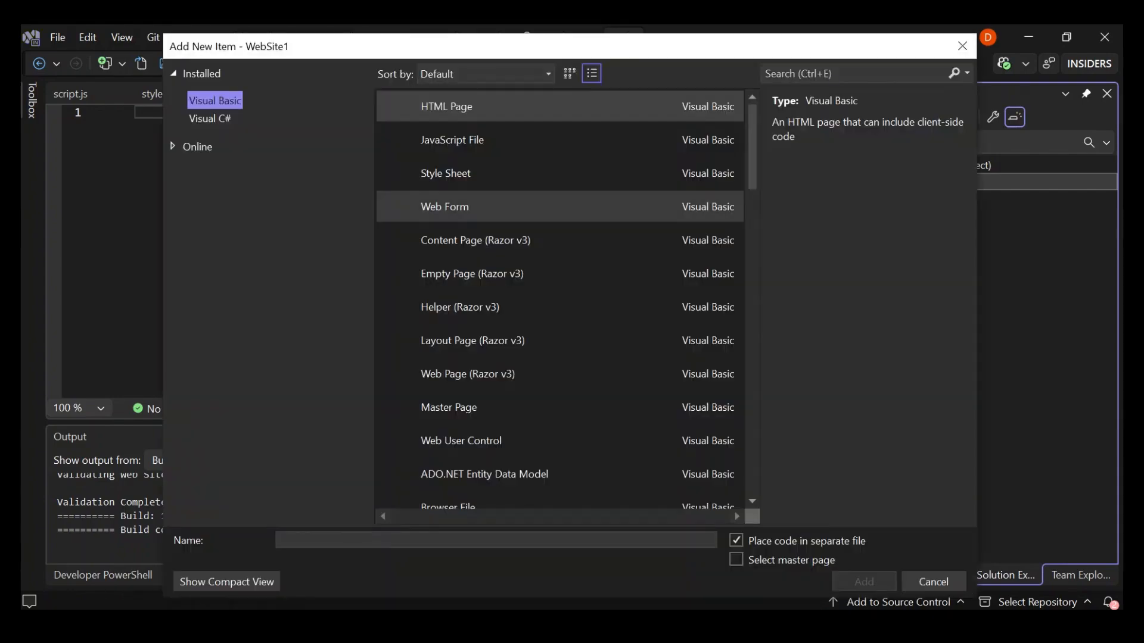
Select the HTML Page template in the Add New Item window
left_click(446, 106)
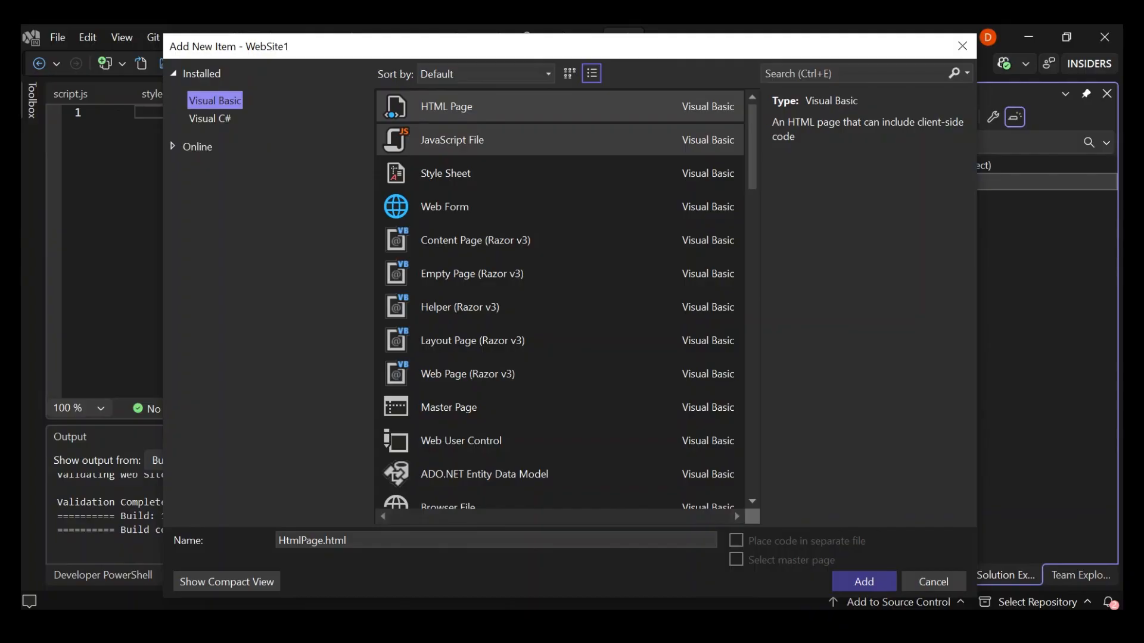
left_click(474, 240)
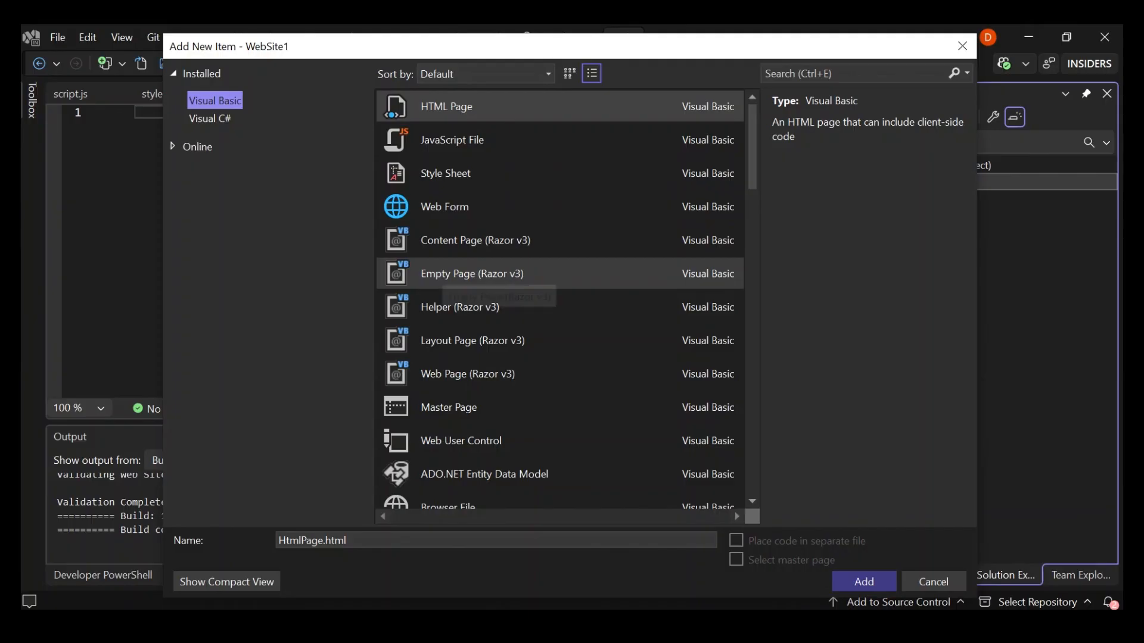
mouse_move(471, 274)
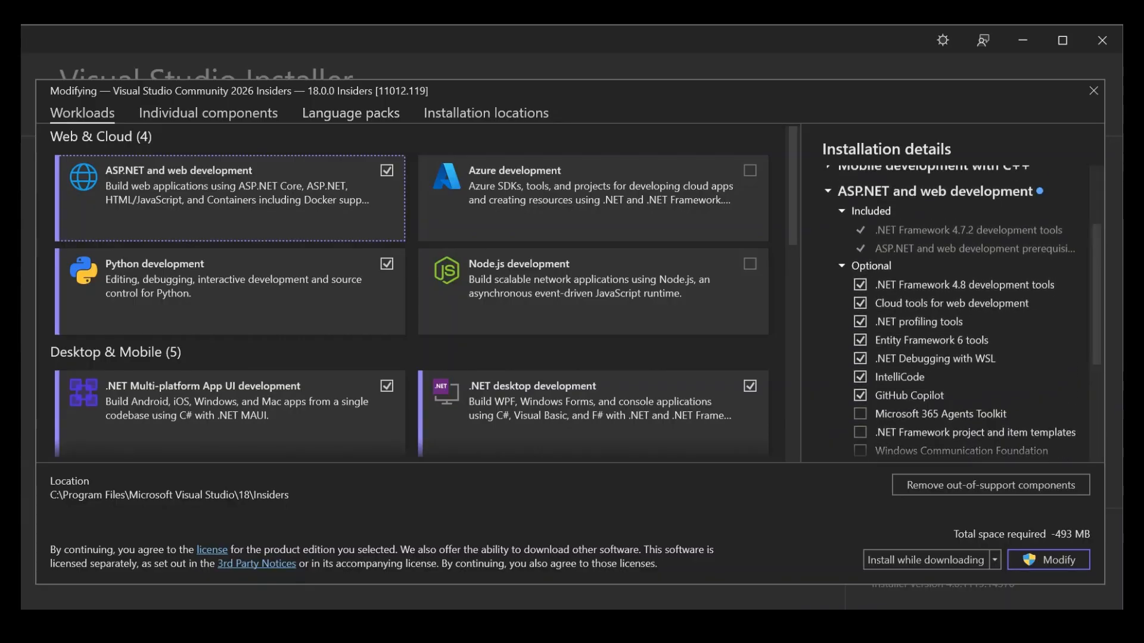
mouse_move(744, 191)
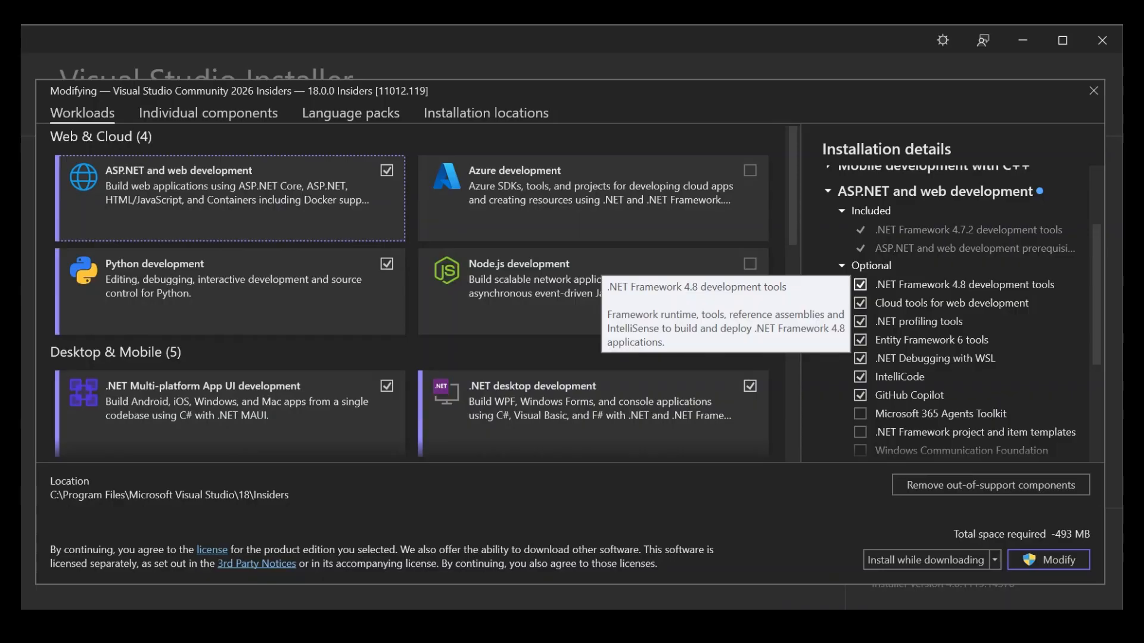
mouse_move(951, 303)
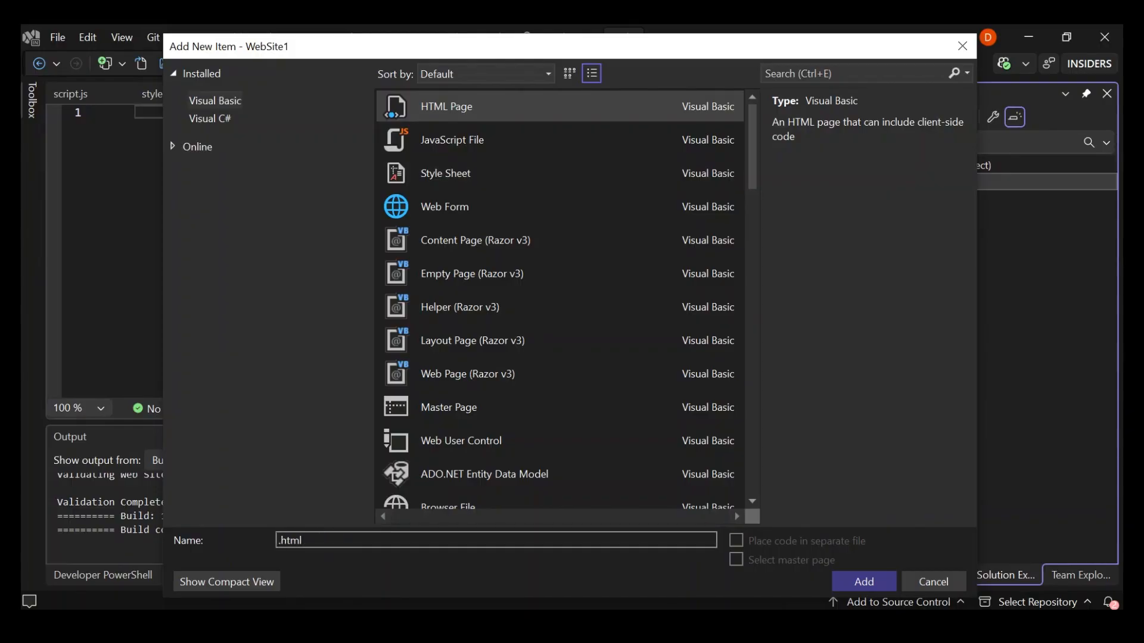
Name the HTML page 'index' and add a style.css style sheet to the css folder
type("index")
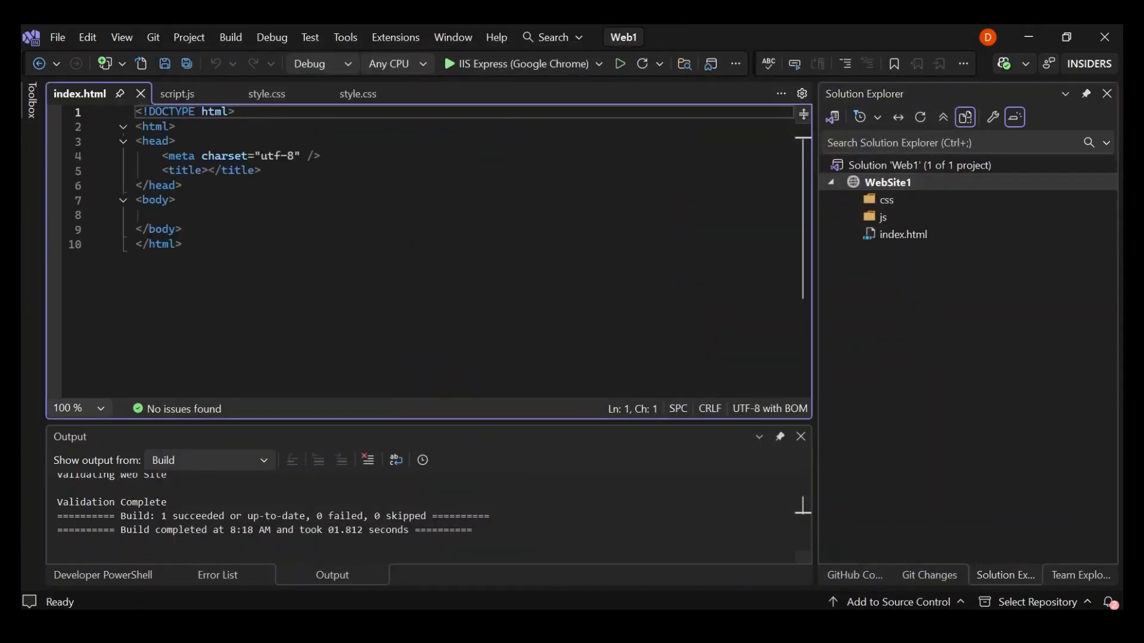
left_click(886, 199)
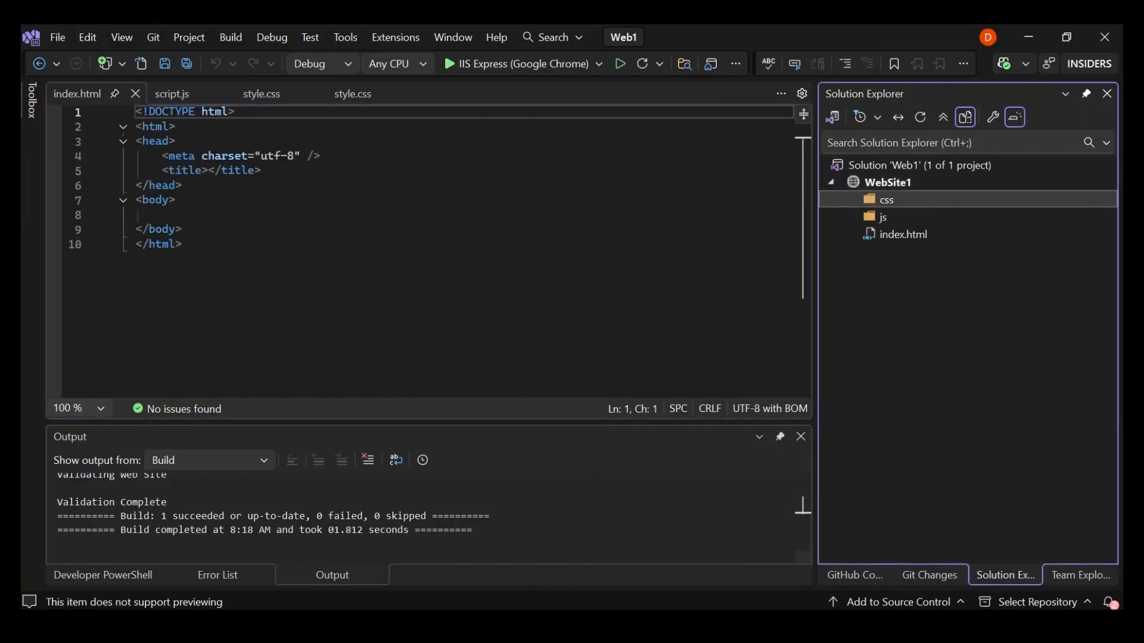
right_click(886, 199)
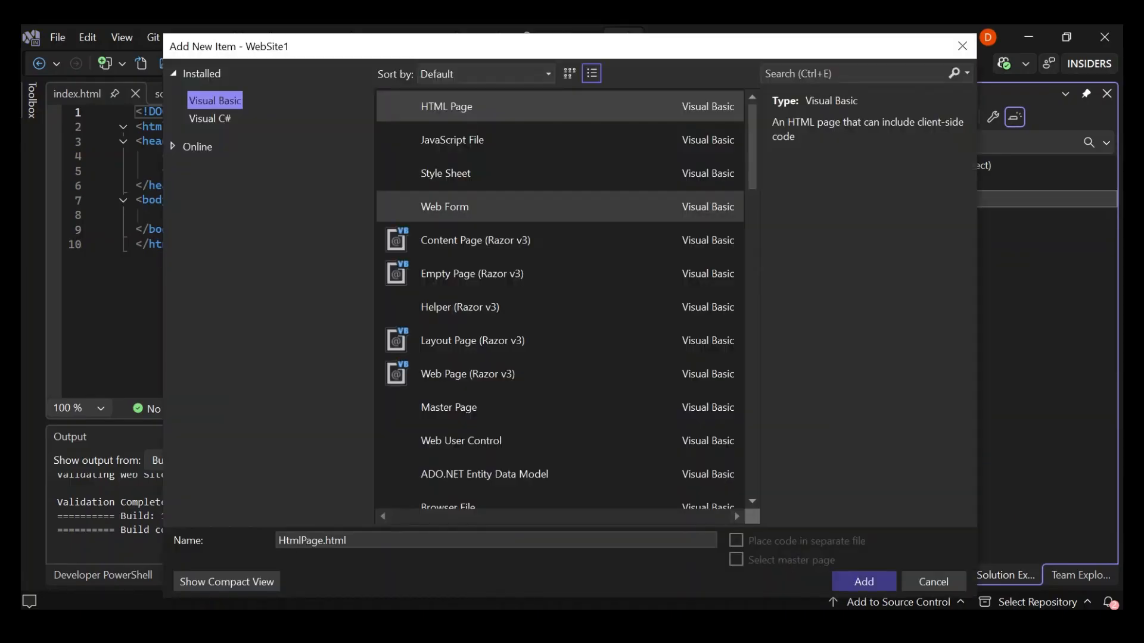
left_click(445, 173)
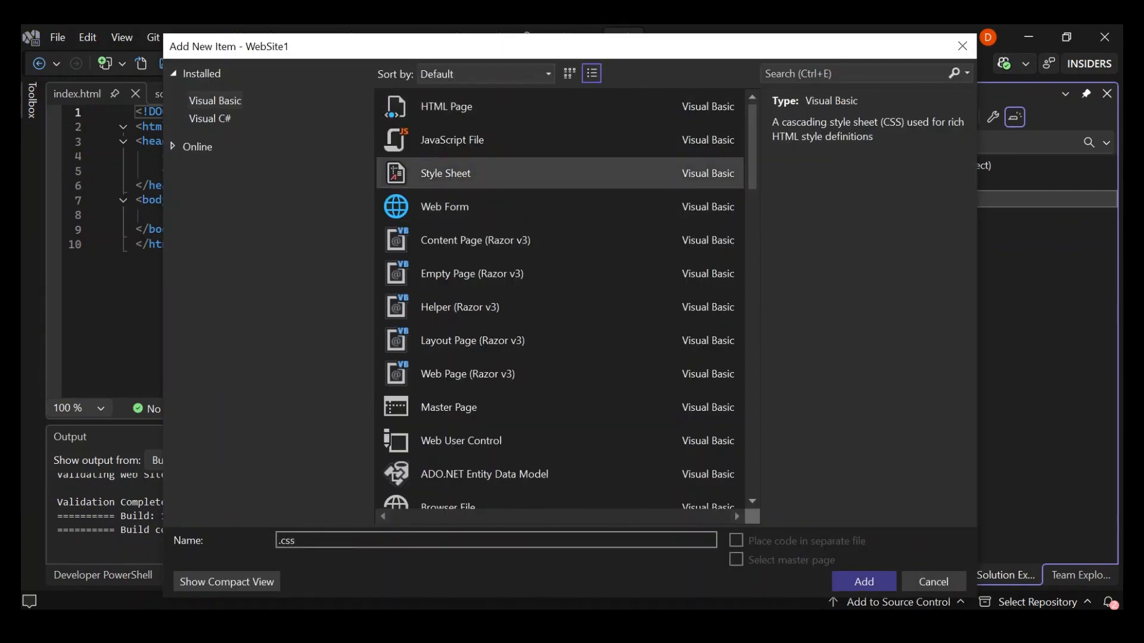
type("style")
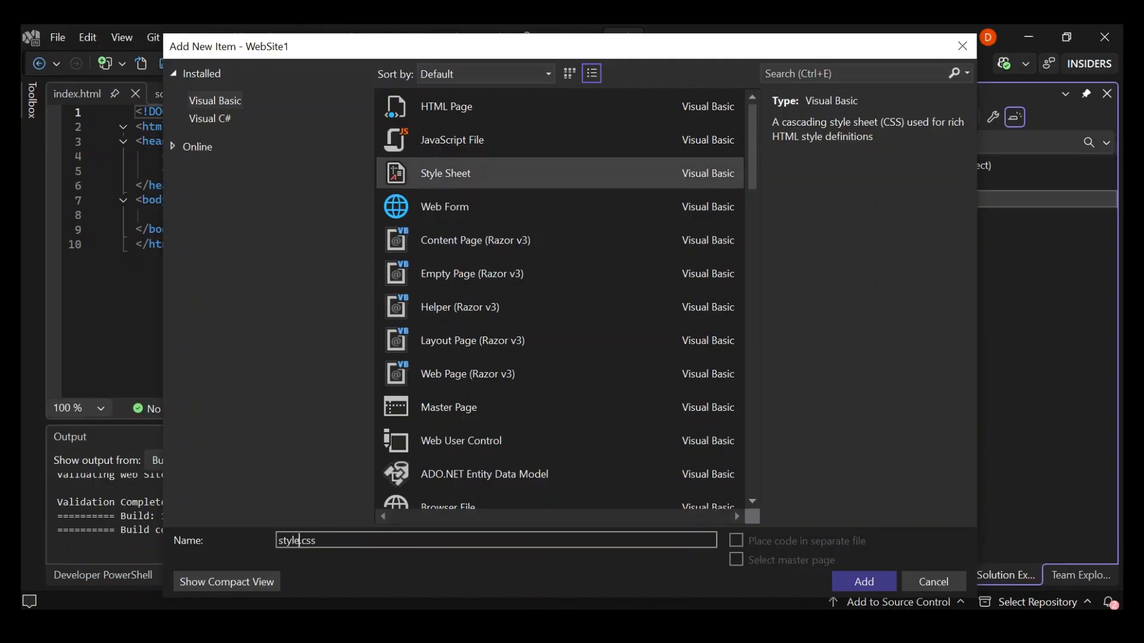
left_click(864, 582)
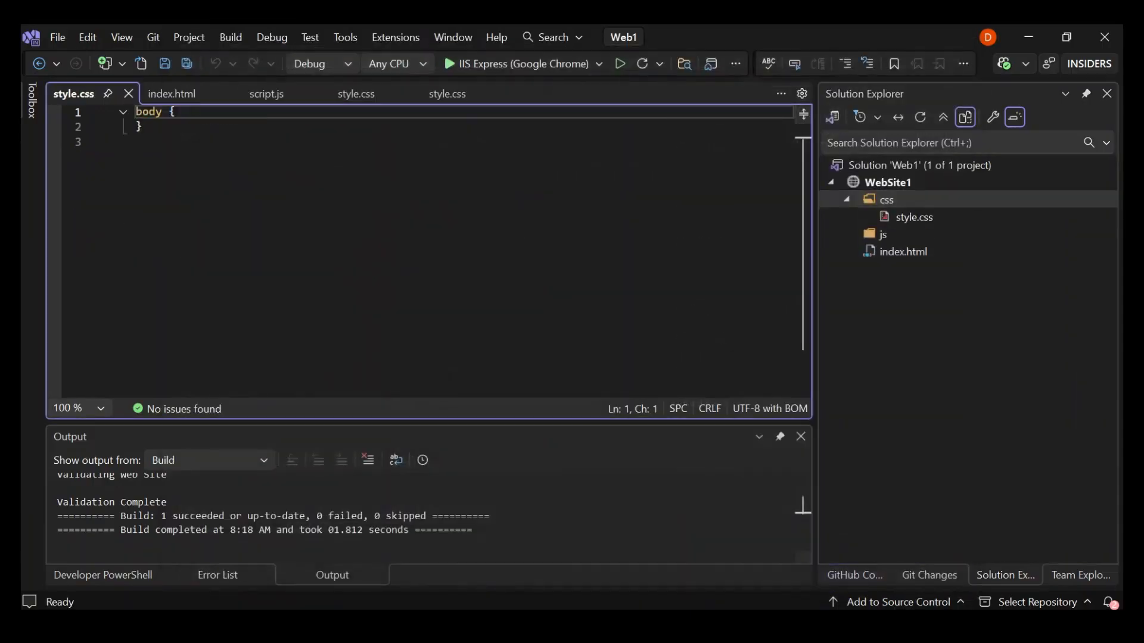
Add a new JavaScript file named index.js to the site
left_click(883, 234)
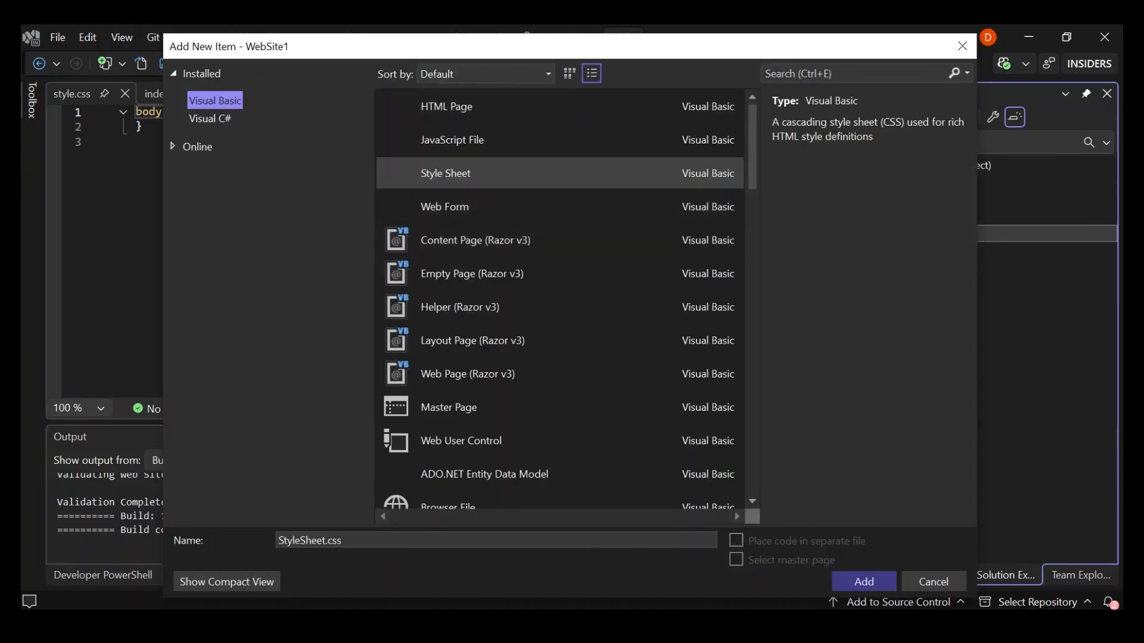
left_click(451, 140)
type("index.js")
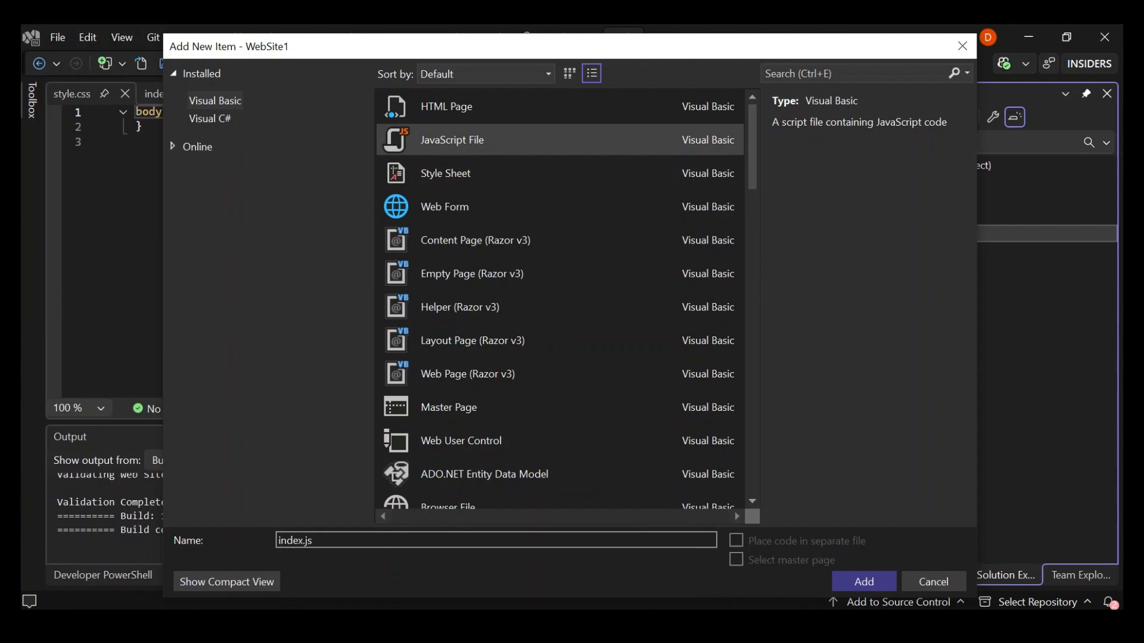
left_click(864, 582)
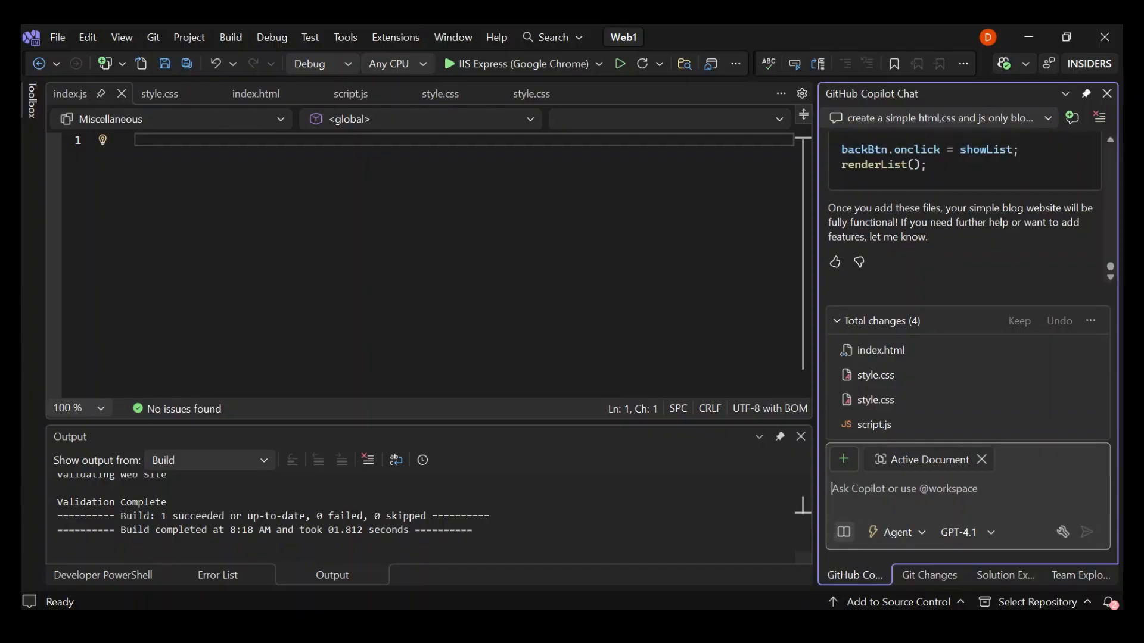
Start a new Copilot thread referencing index.html, js\index.js and other site files via #
left_click(1091, 322)
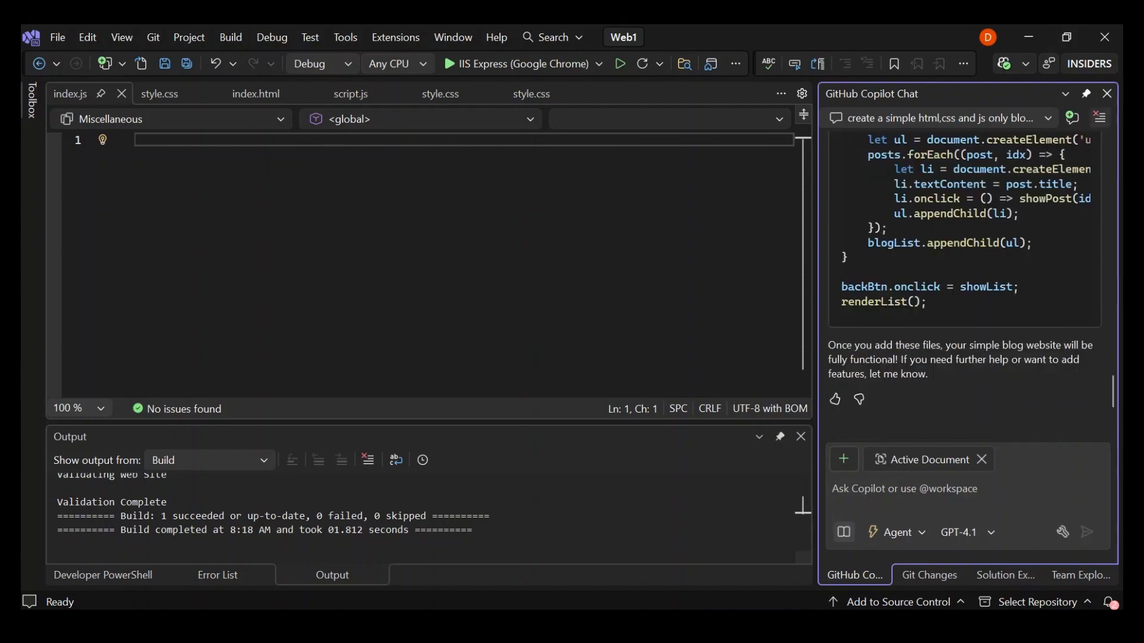
left_click(1072, 117)
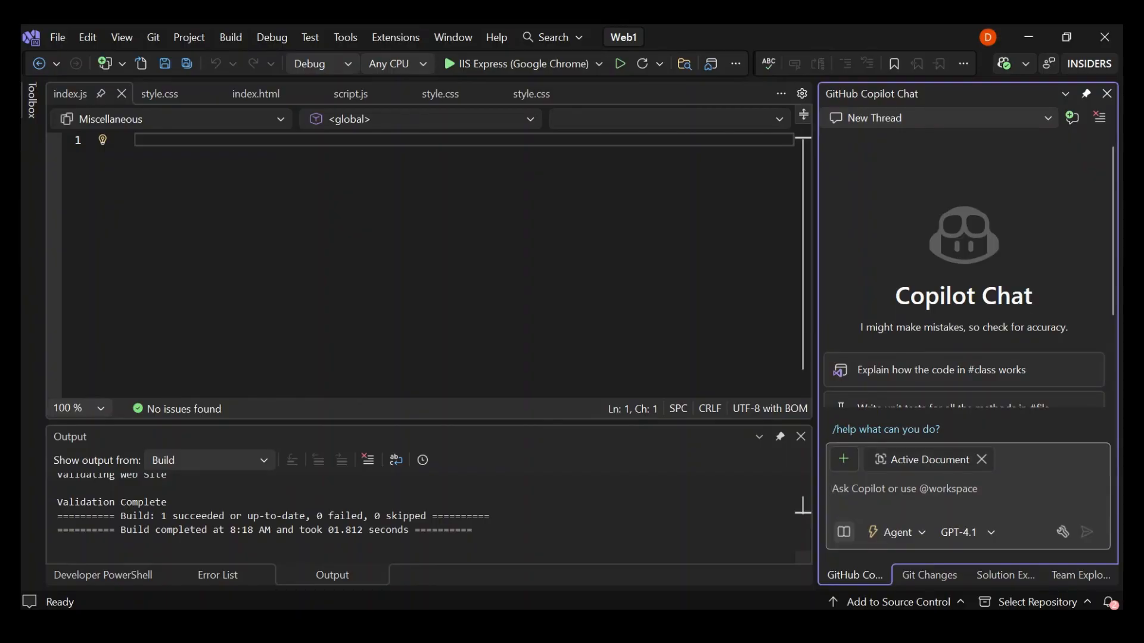
type("#")
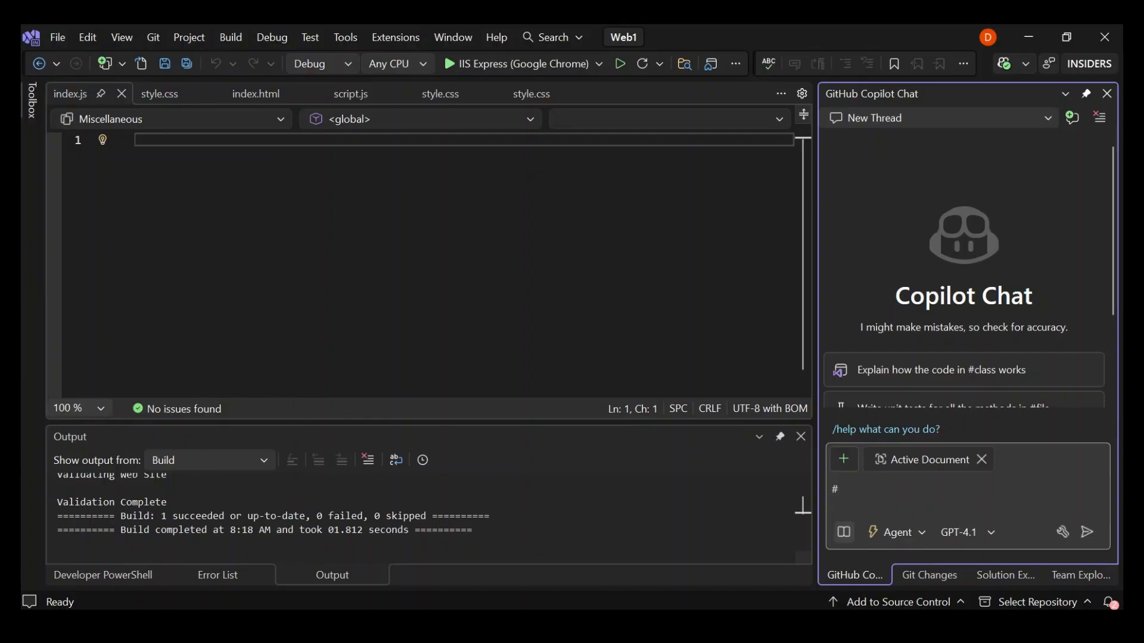
type("#")
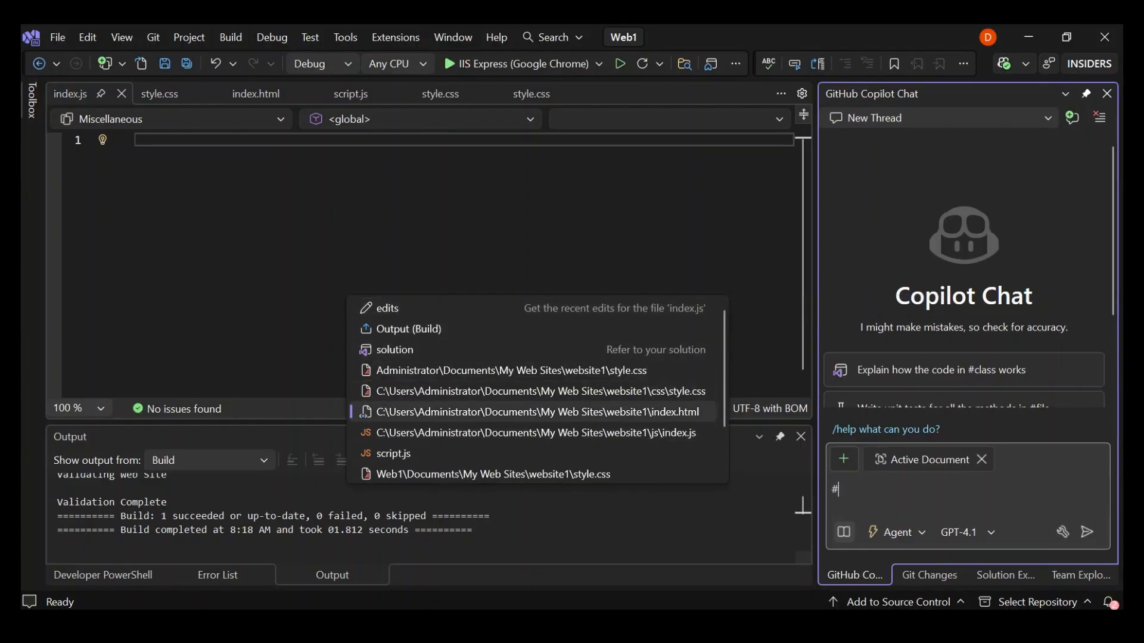
left_click(537, 412)
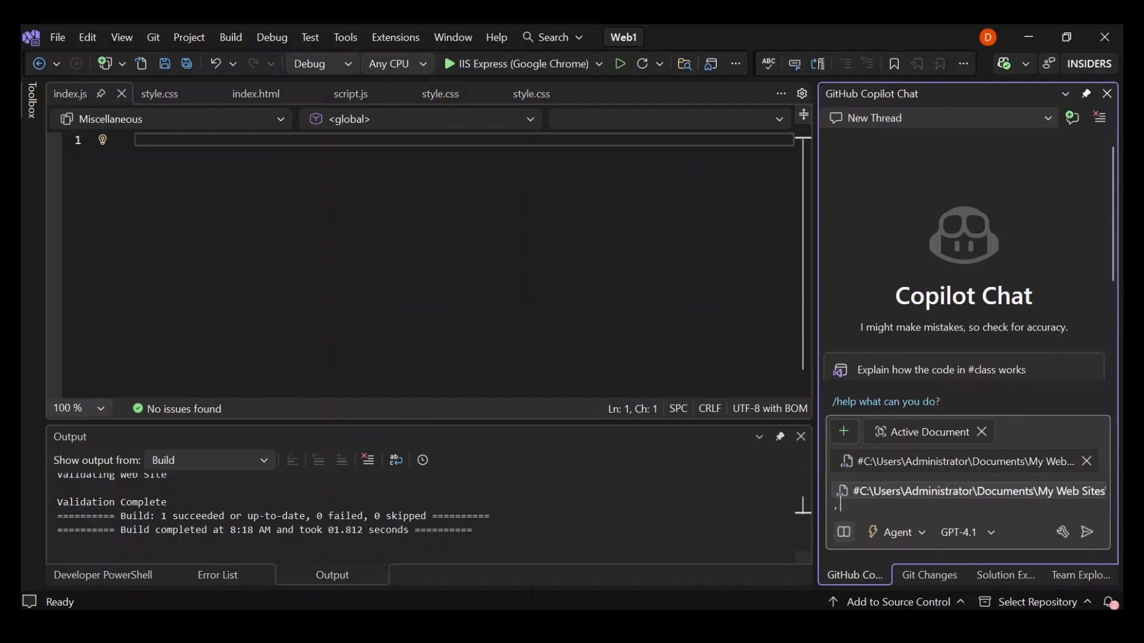
type("#")
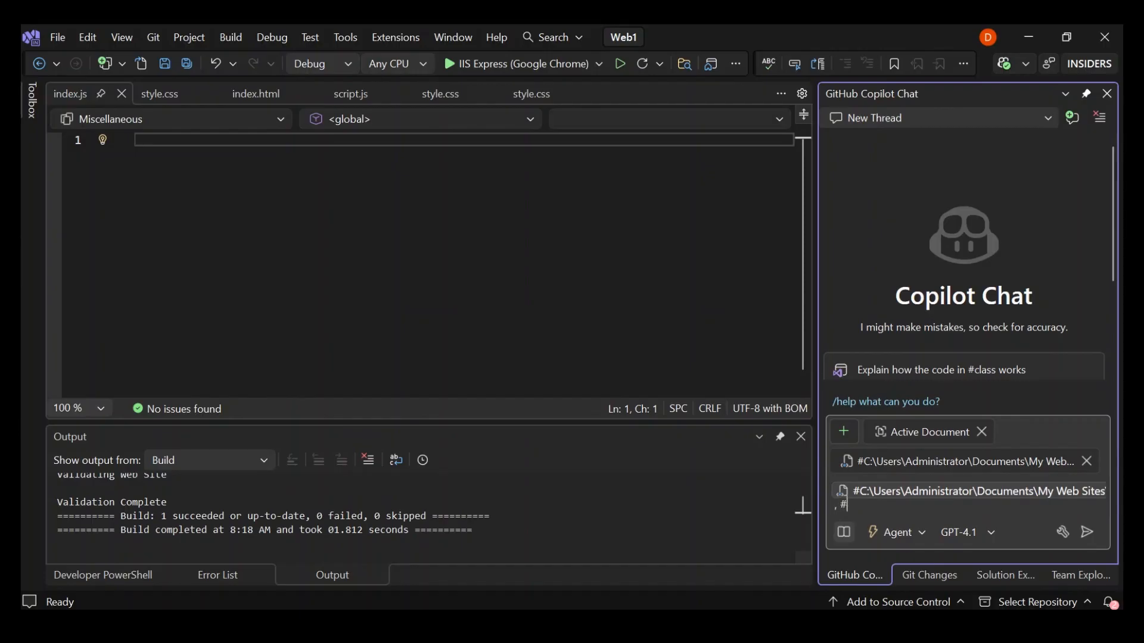
type("#")
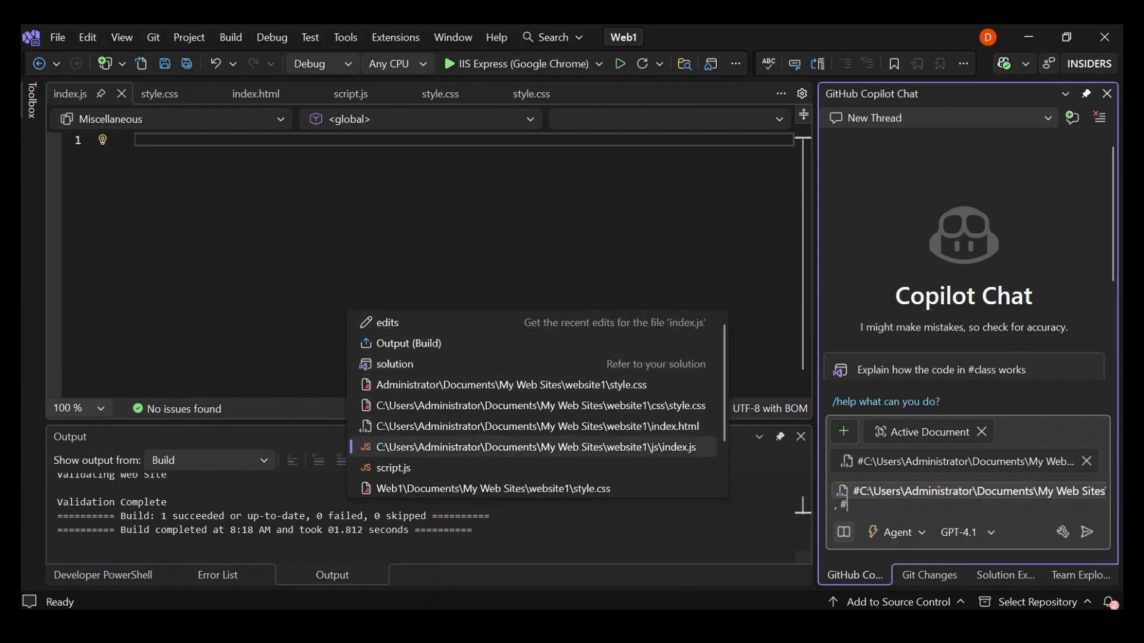
mouse_move(541, 448)
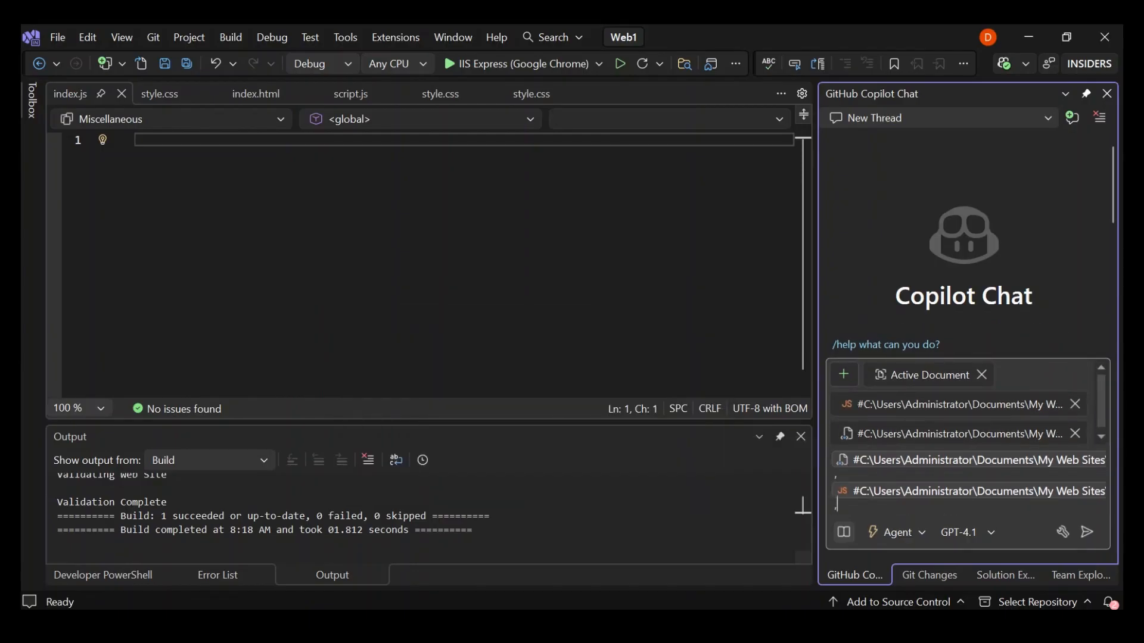
type("#")
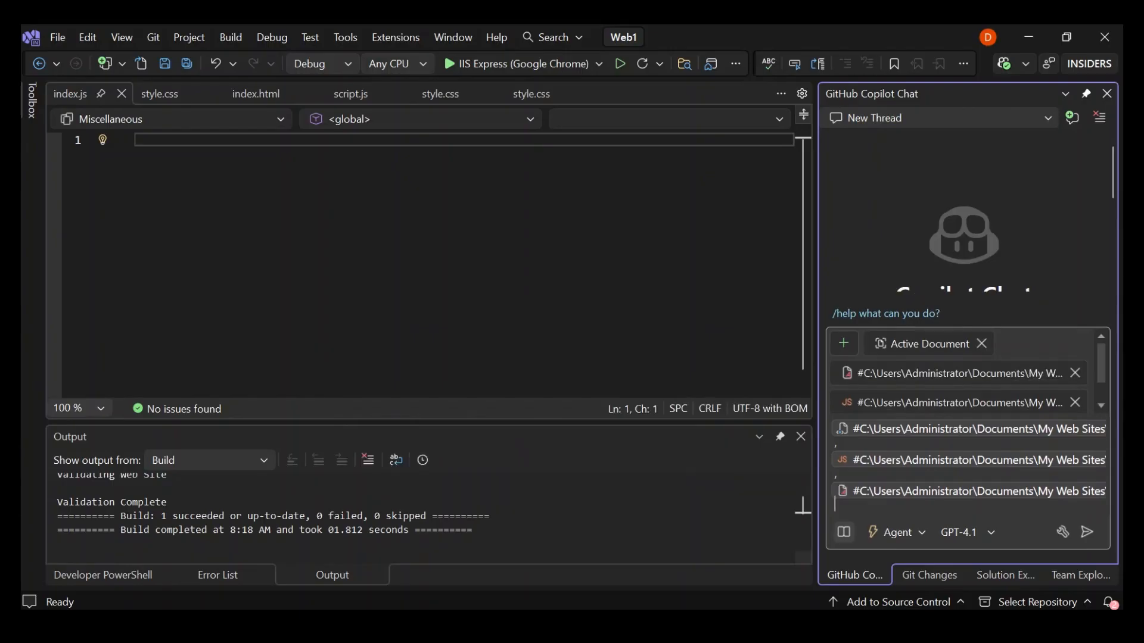
Send Copilot the prompt 'create a very simple interactive blog'
type("cre")
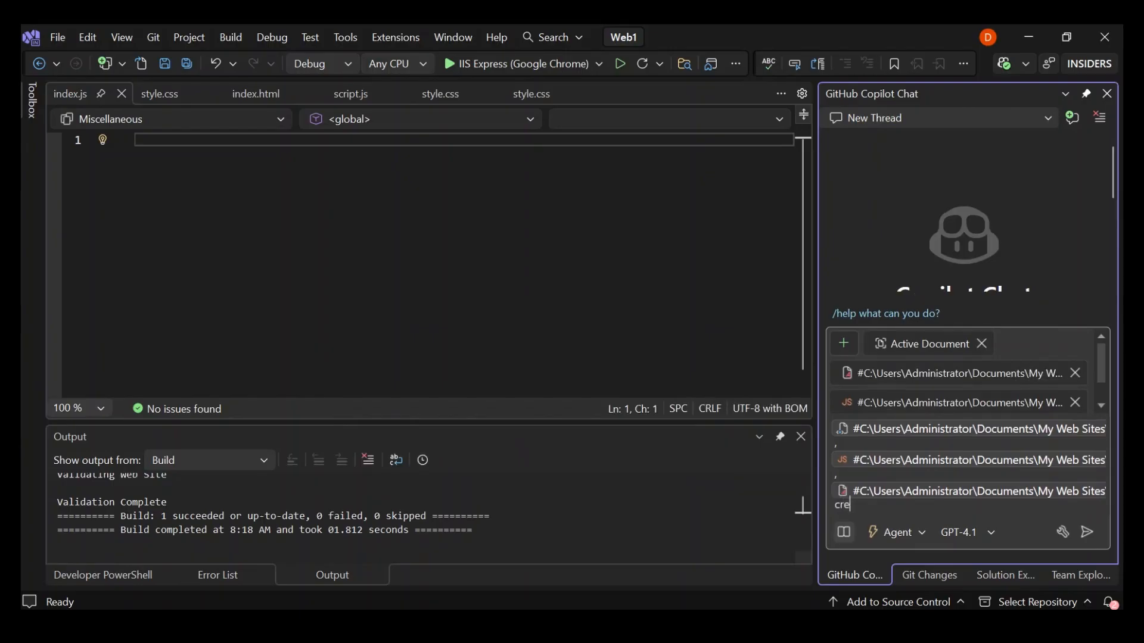
type("ate a very")
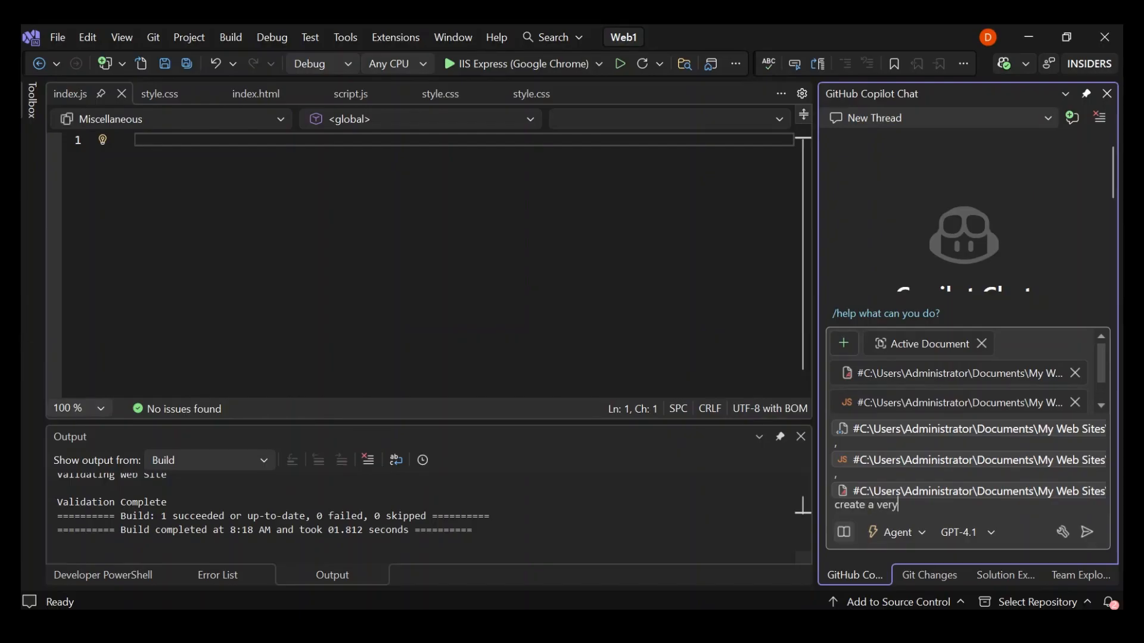
type("simple interactive")
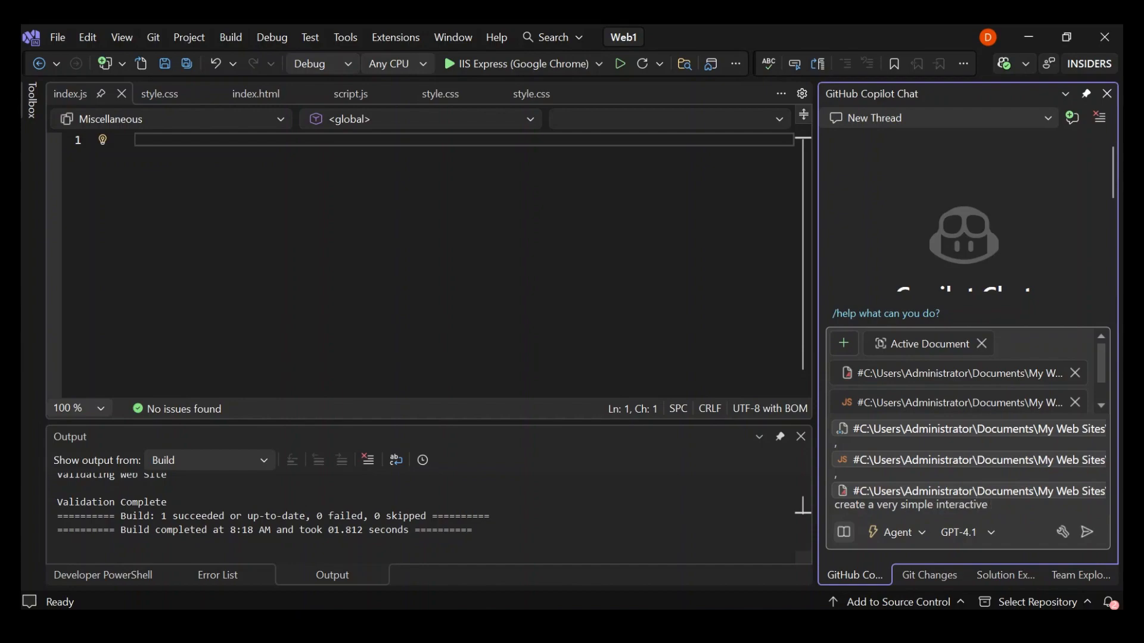
type("blog")
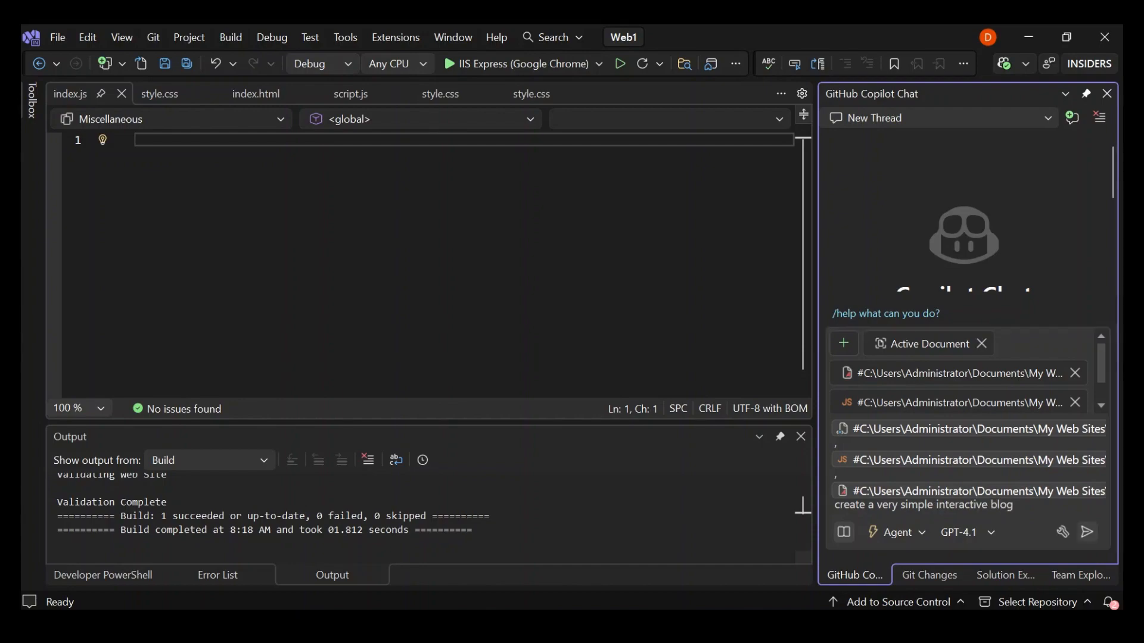
left_click(1086, 532)
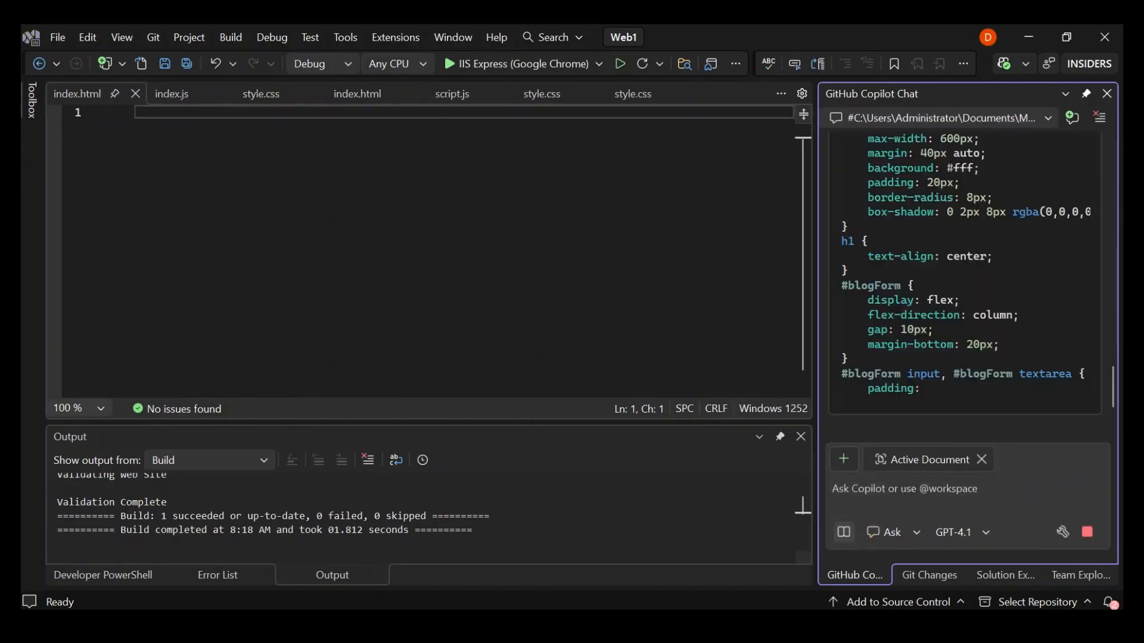
Scroll through Copilot's HTML, CSS and JavaScript answer, then show Solution Explorer
scroll("down", 3)
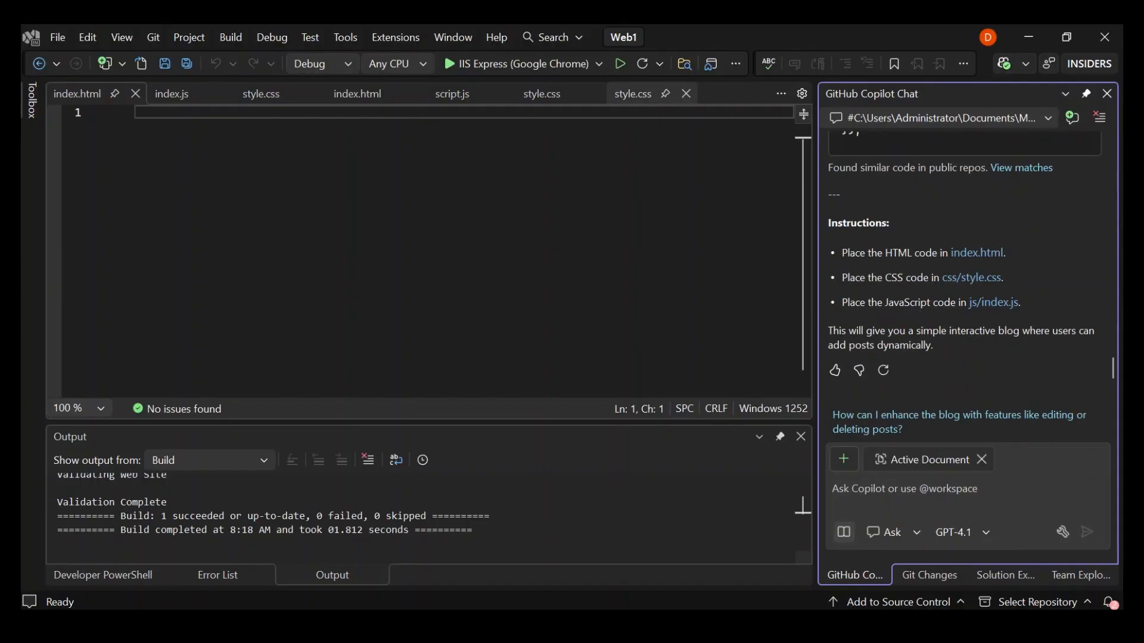
mouse_move(631, 93)
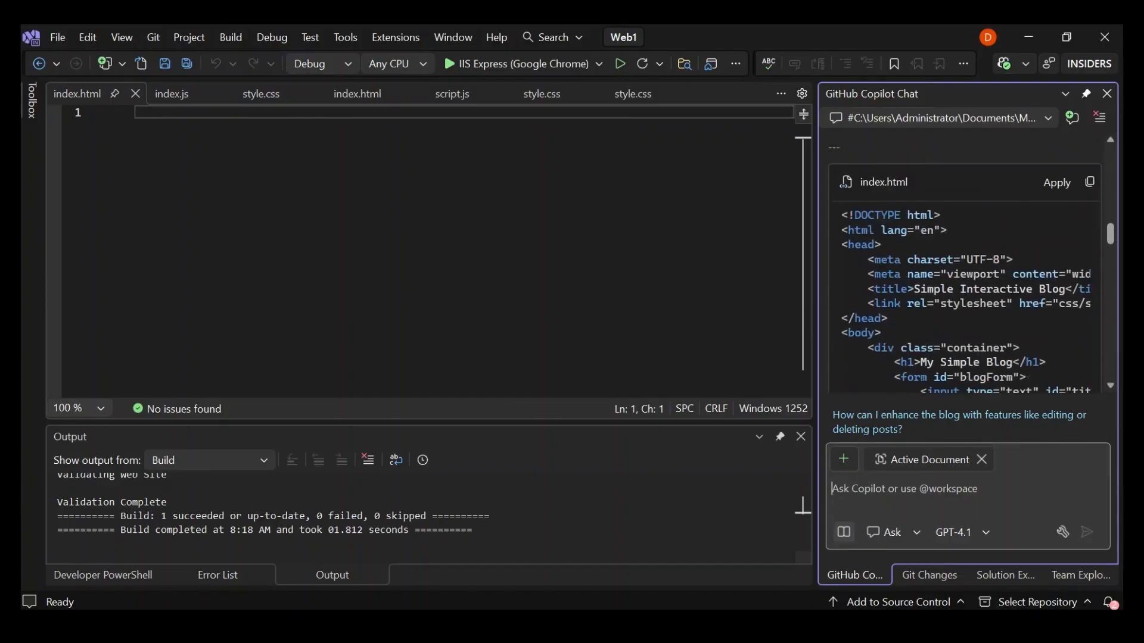
scroll("down", 3)
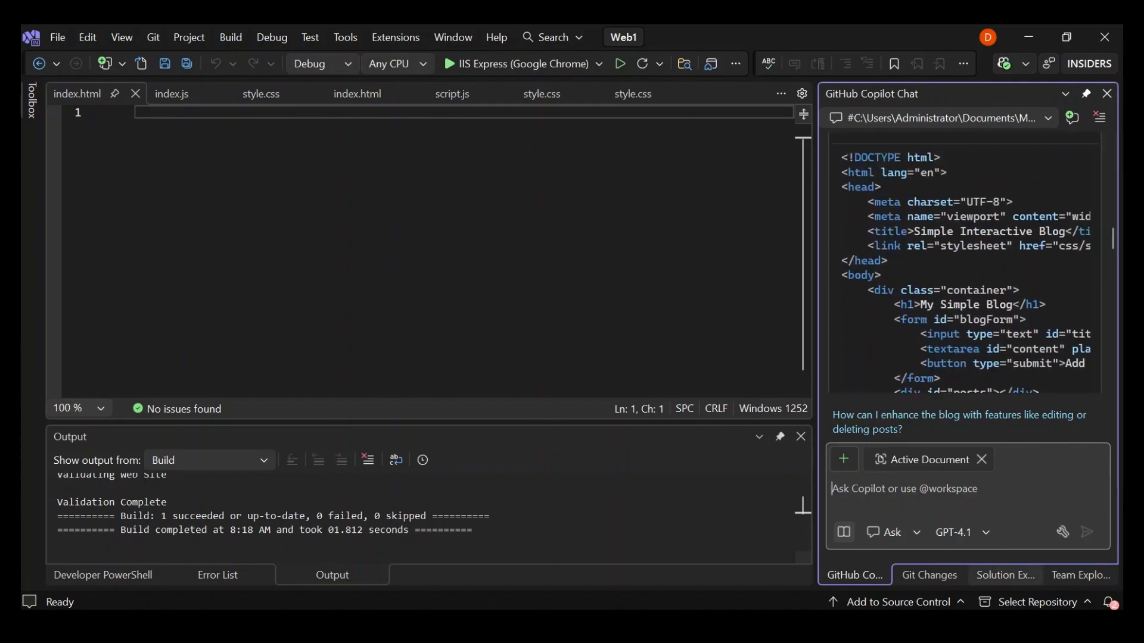
left_click(1005, 575)
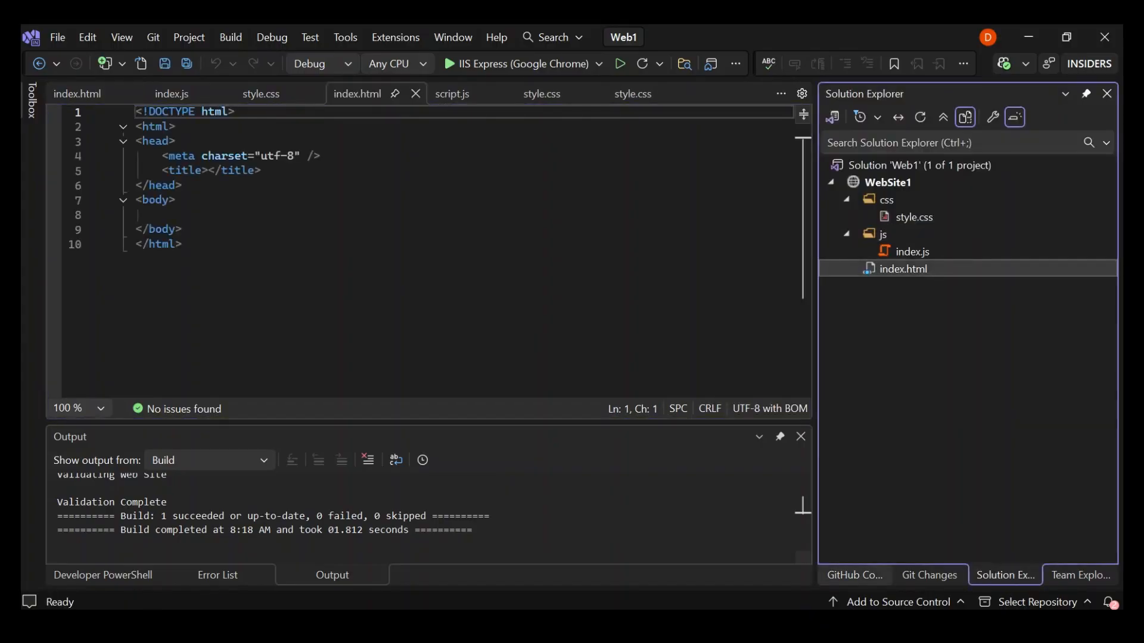
Apply Copilot's blog markup to index.html and its script to index.js
left_click(853, 575)
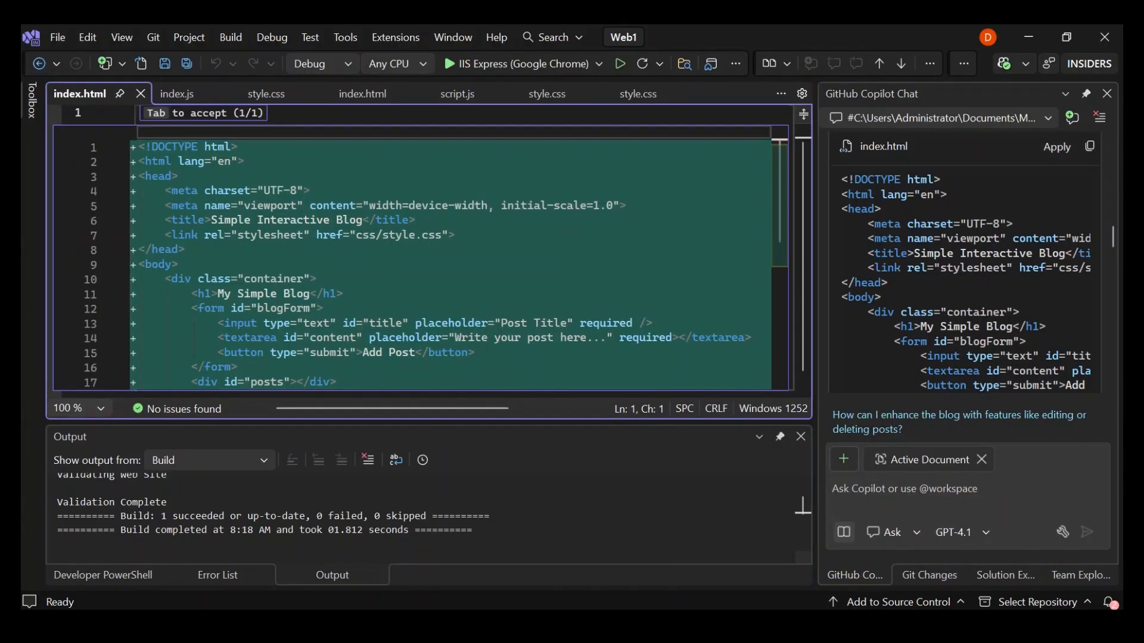
key("Tab")
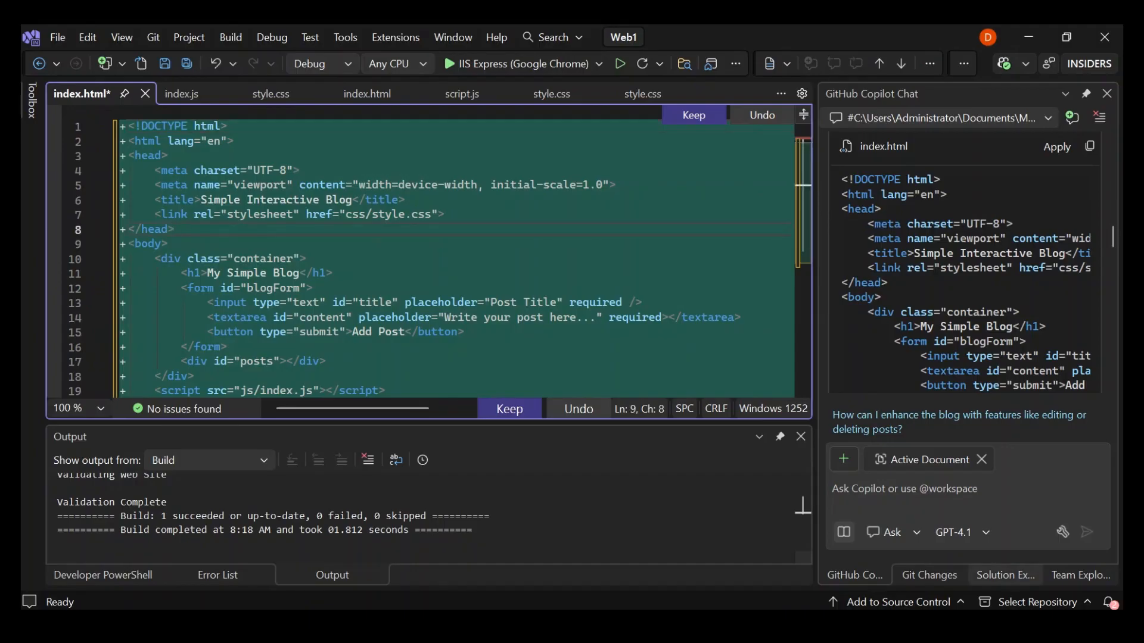
left_click(1005, 575)
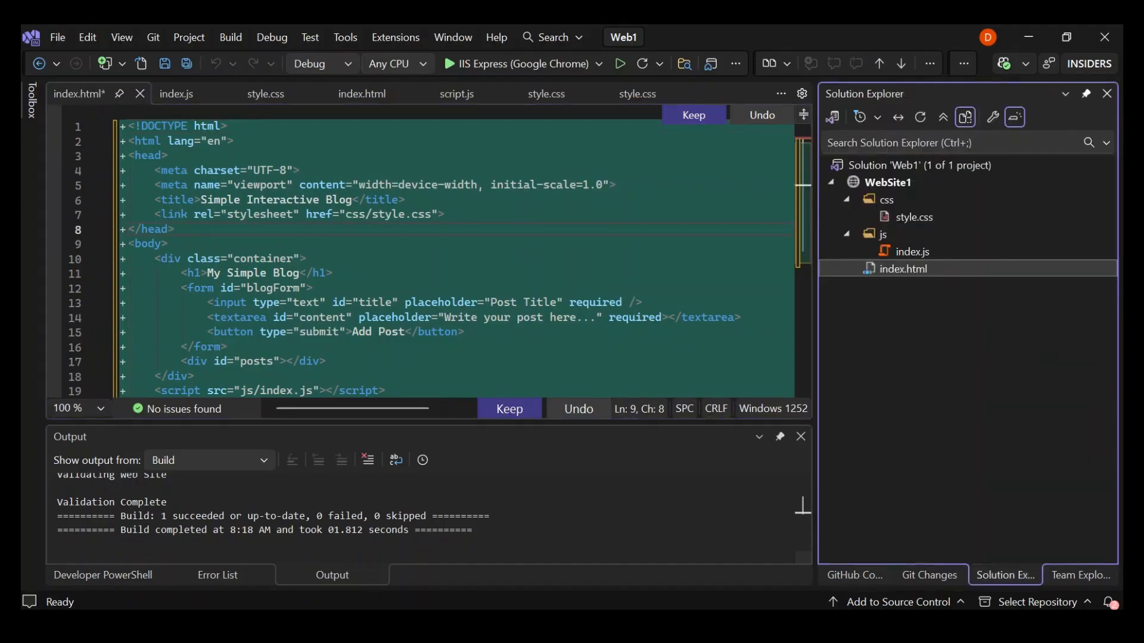
left_click(264, 93)
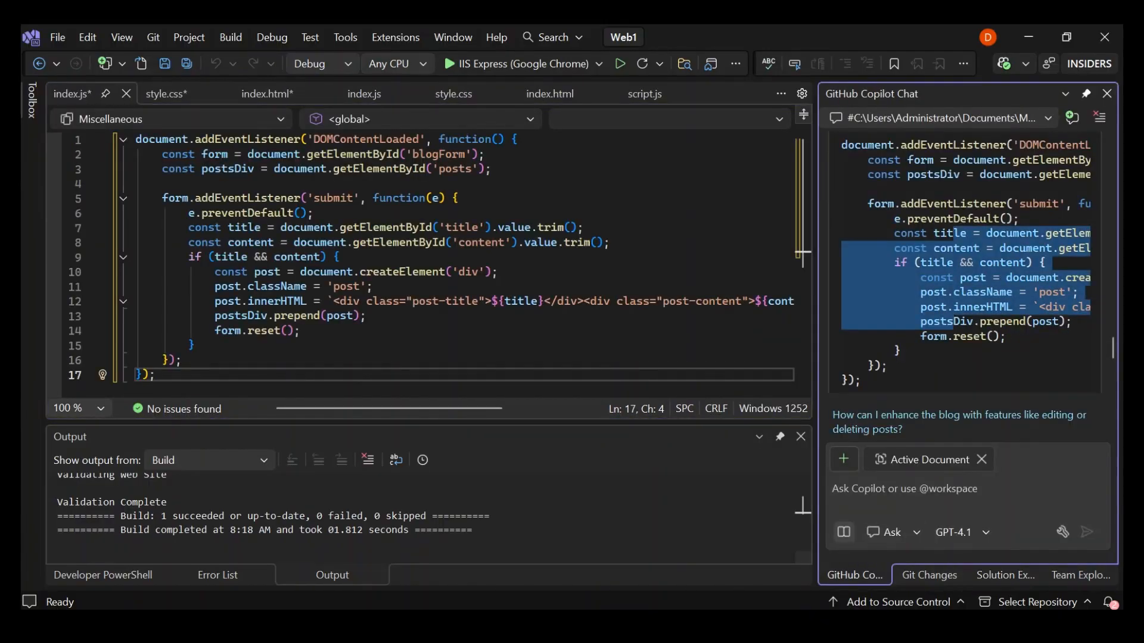
Open index.html, place the cursor after the body tag, and close the style.css* tab
left_click(1004, 574)
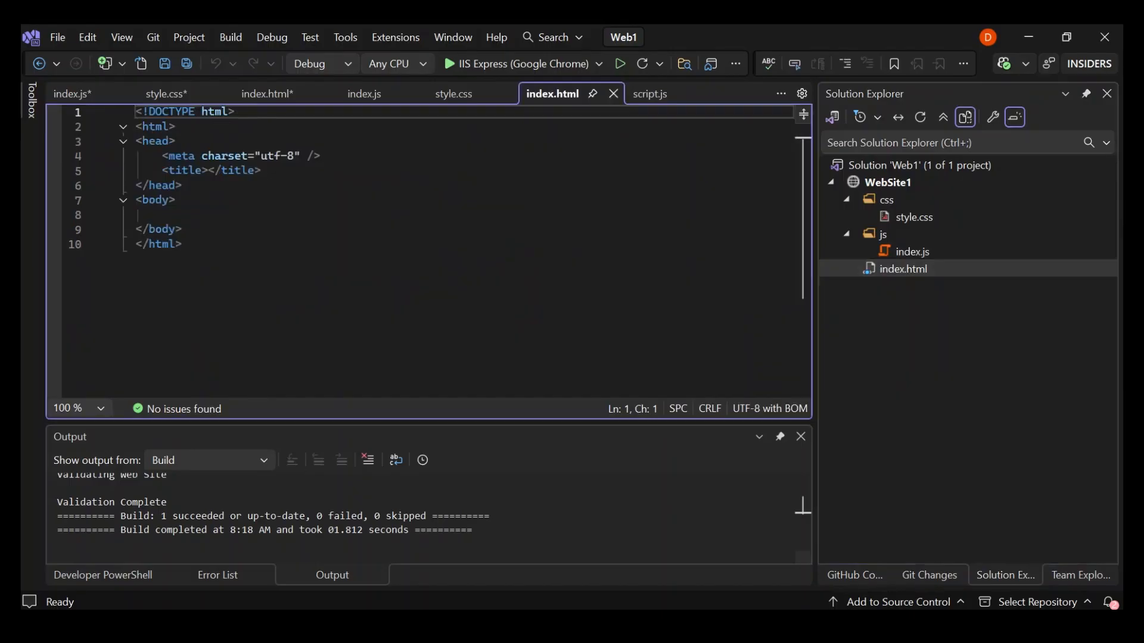
left_click(173, 199)
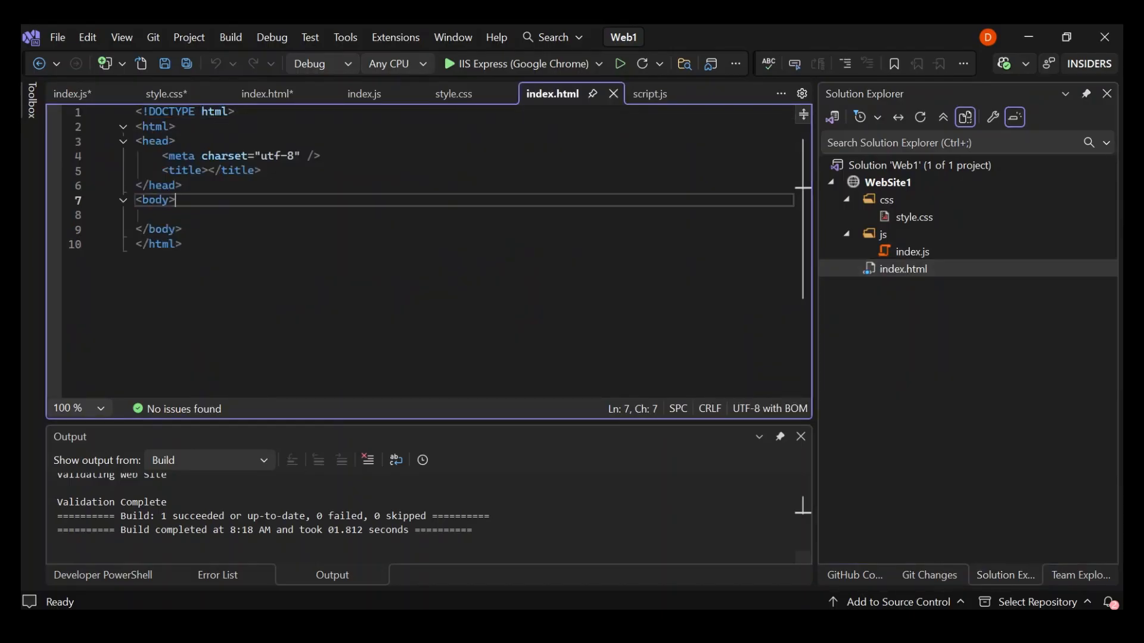
left_click(452, 93)
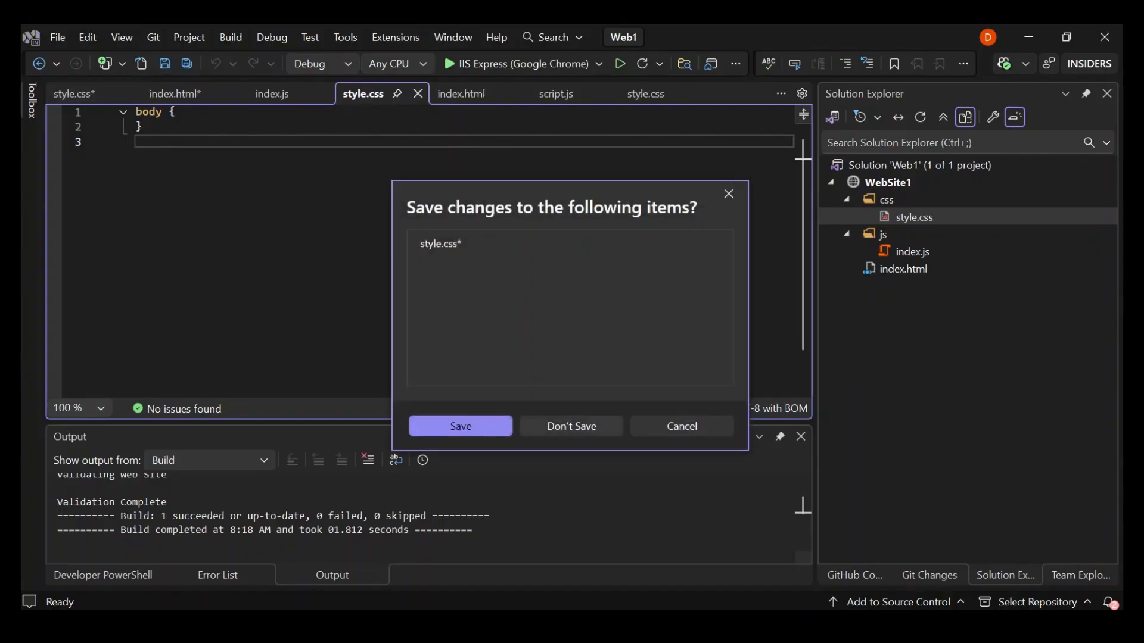
Discard the style.css copy's changes, then cancel the save prompt for index.html
left_click(460, 426)
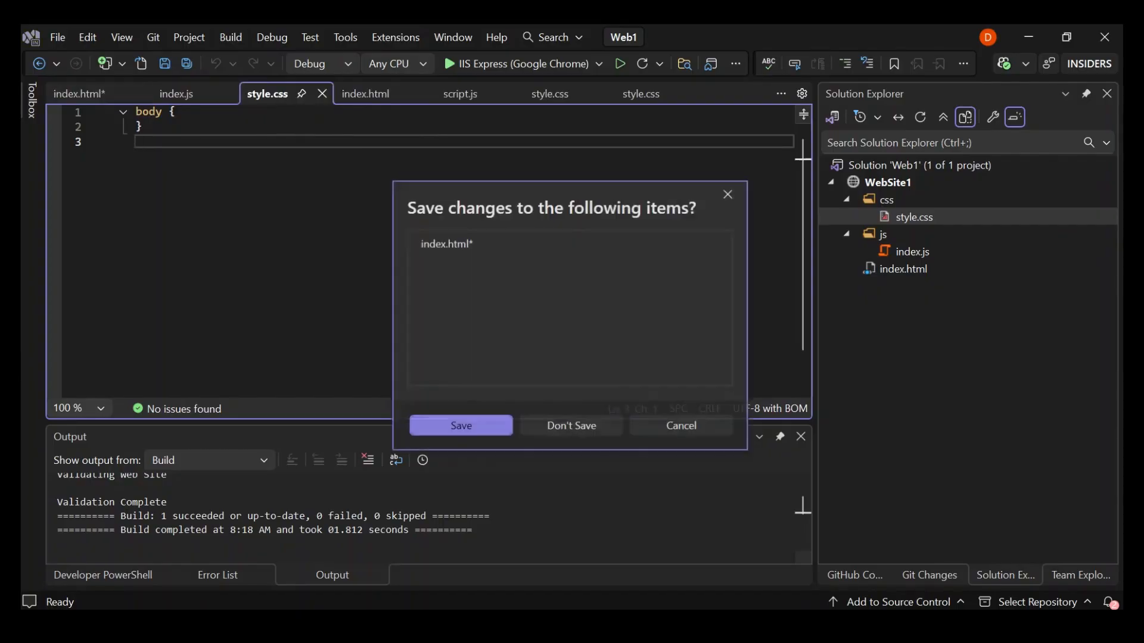
left_click(460, 425)
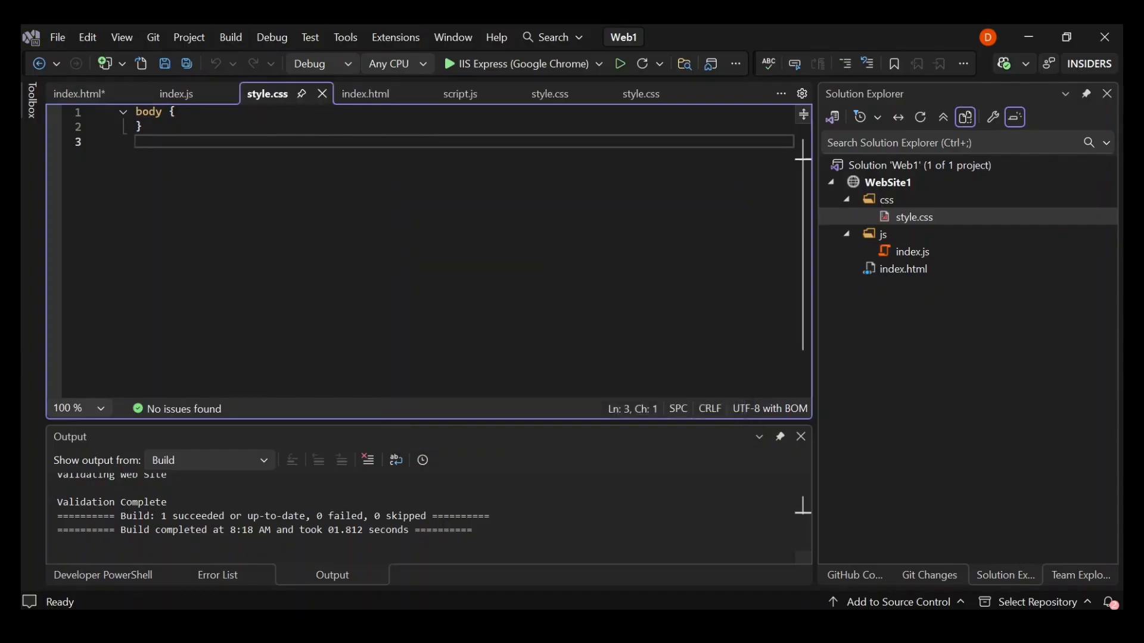